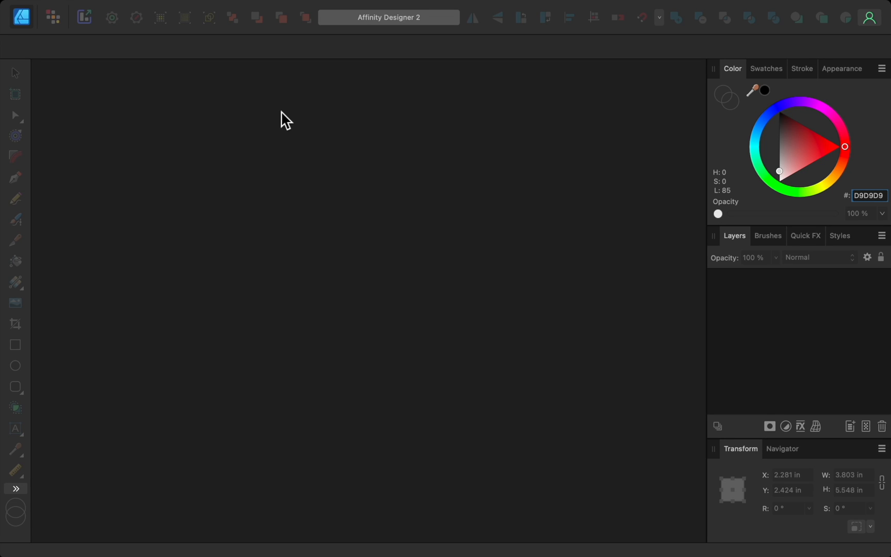
mouse_move(217, 13)
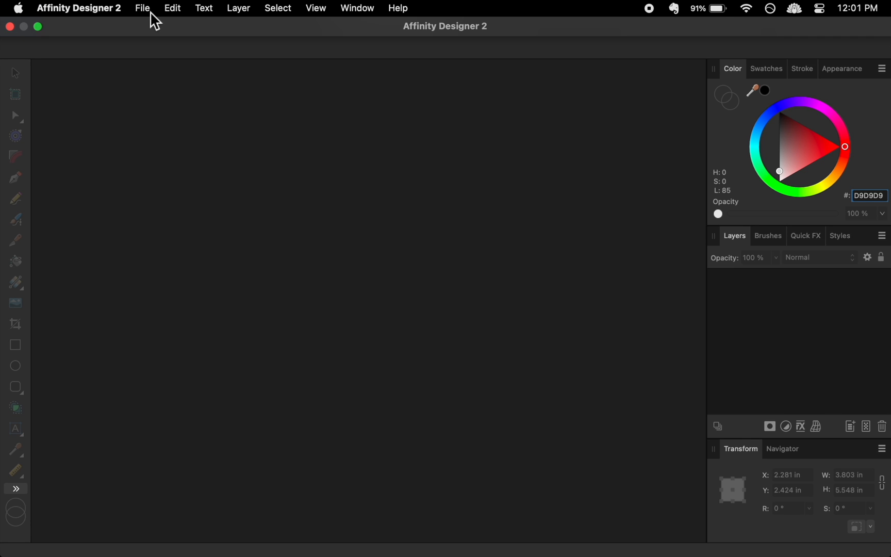
- Begin a new document from the File menu, showing the page presets
left_click(143, 8)
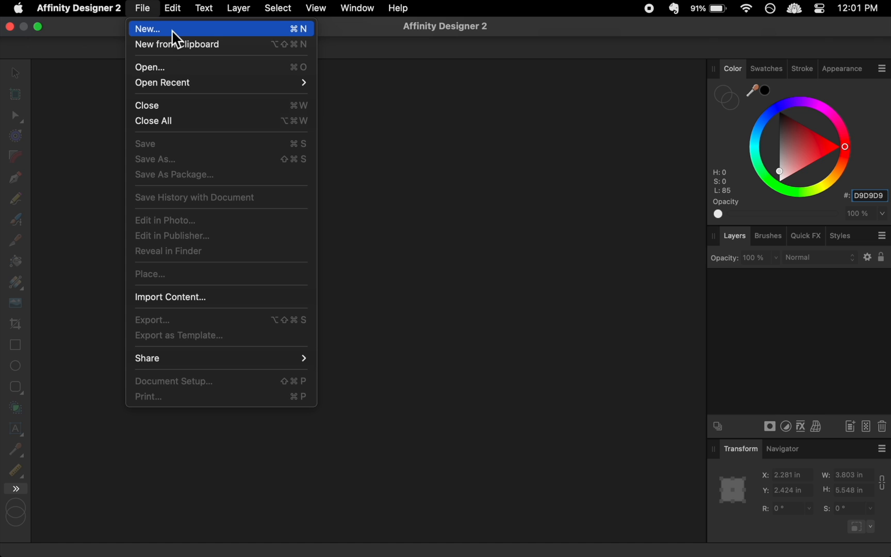
left_click(148, 29)
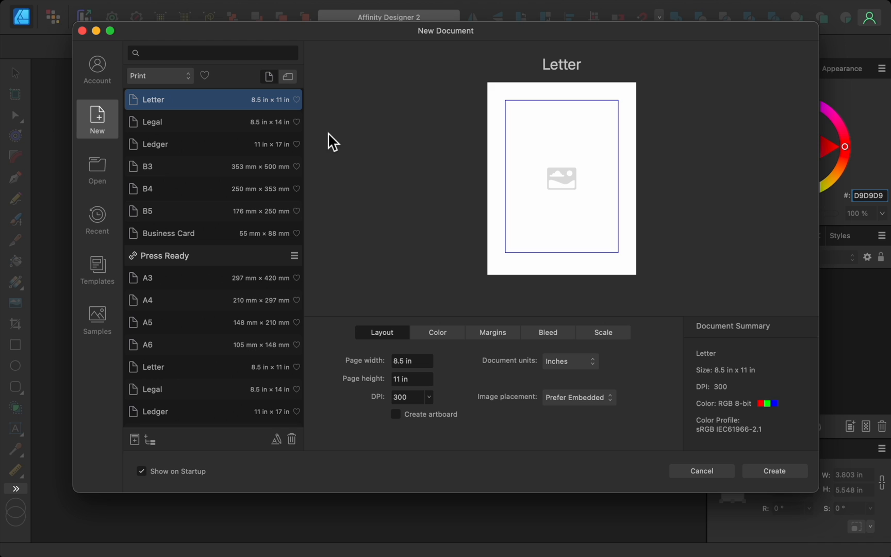
mouse_move(562, 343)
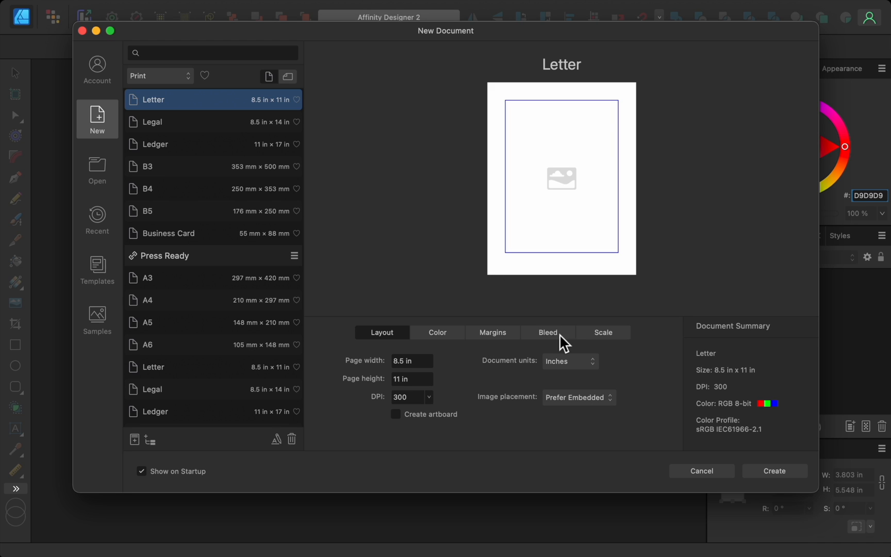
- Size the document 2000 × 1400 pixels
left_click(568, 361)
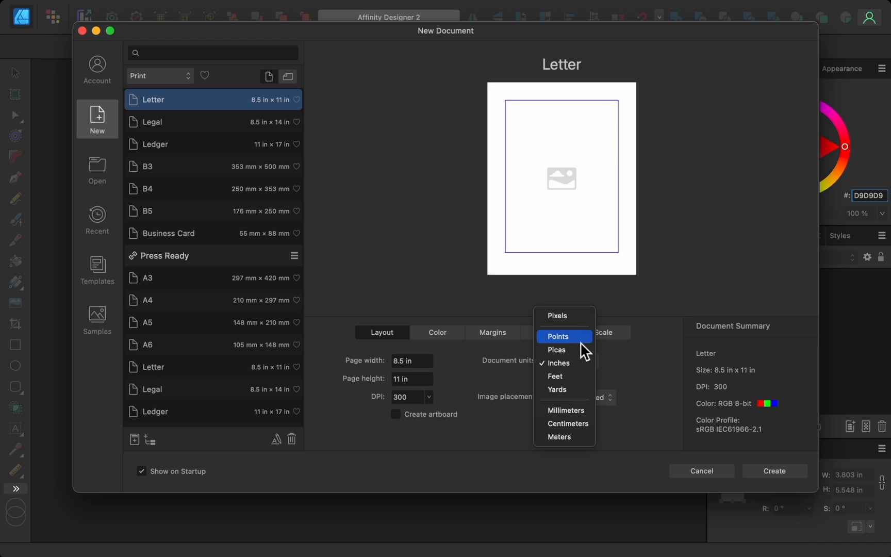
left_click(558, 315)
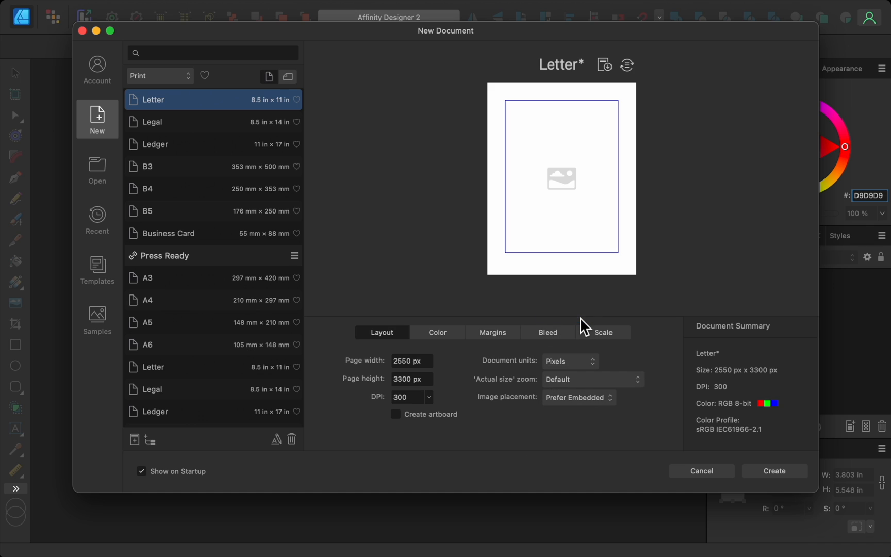
mouse_move(505, 350)
type("2000")
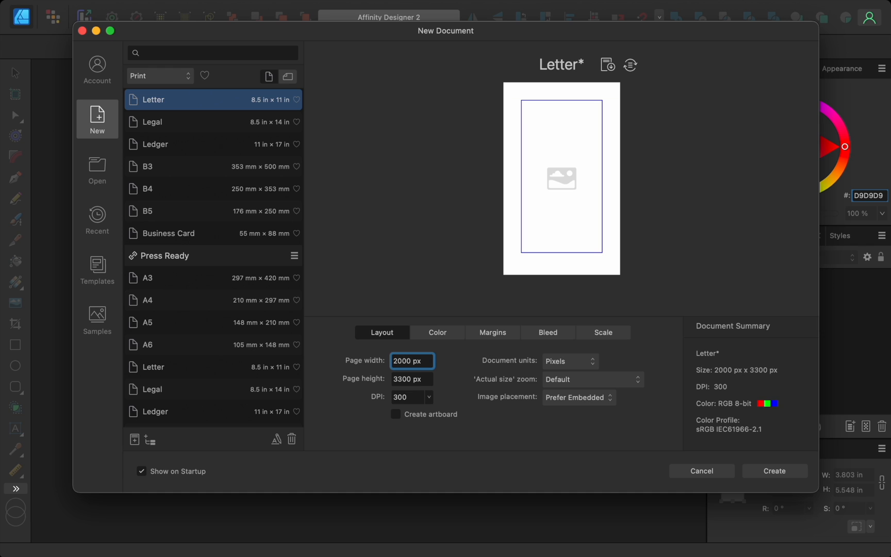
triple_click(411, 379)
type("1400")
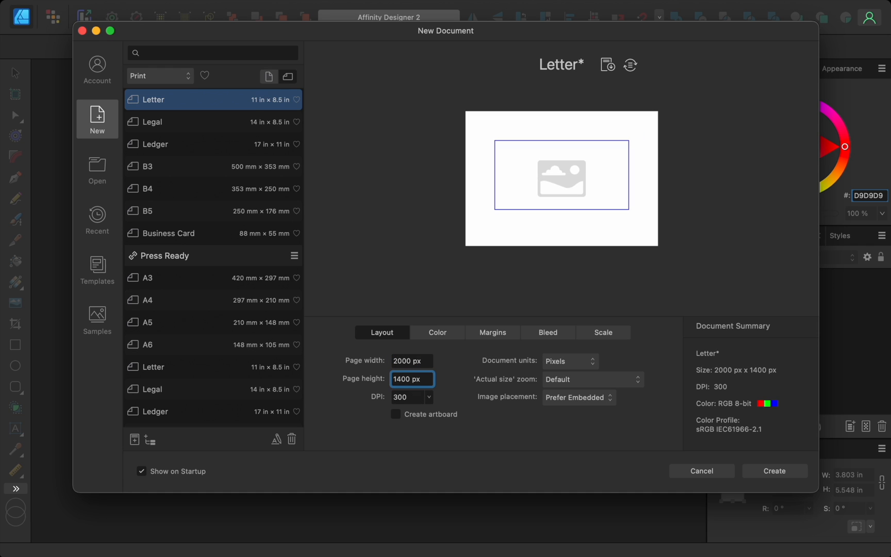
mouse_move(460, 345)
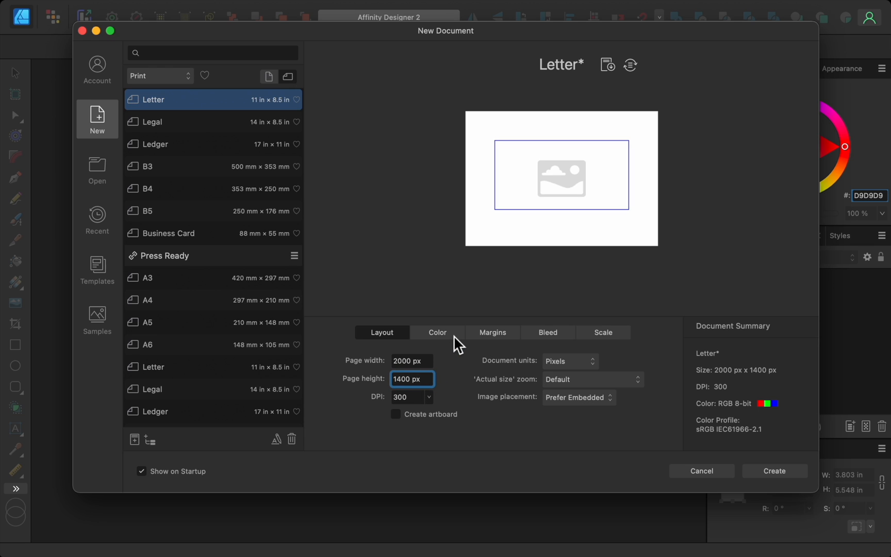
- Keep RGB/8 colour format and switch off page margins
left_click(437, 332)
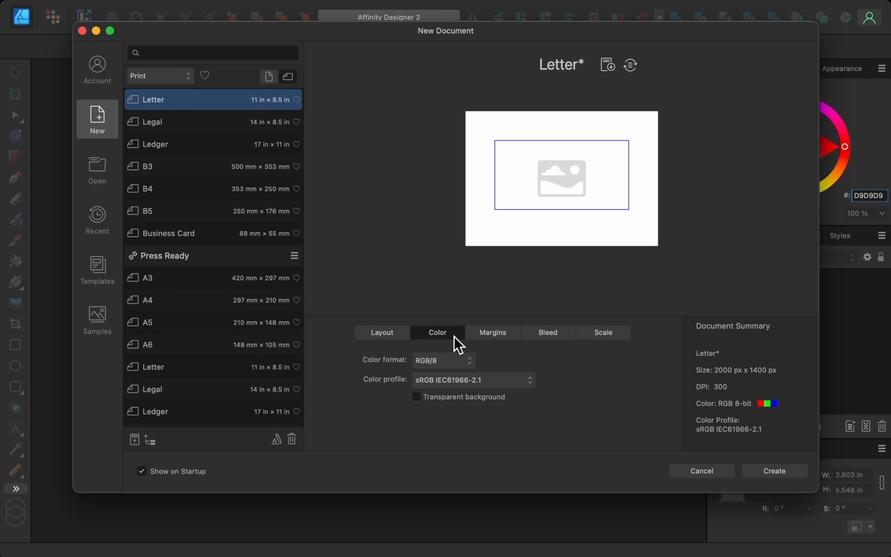
left_click(441, 360)
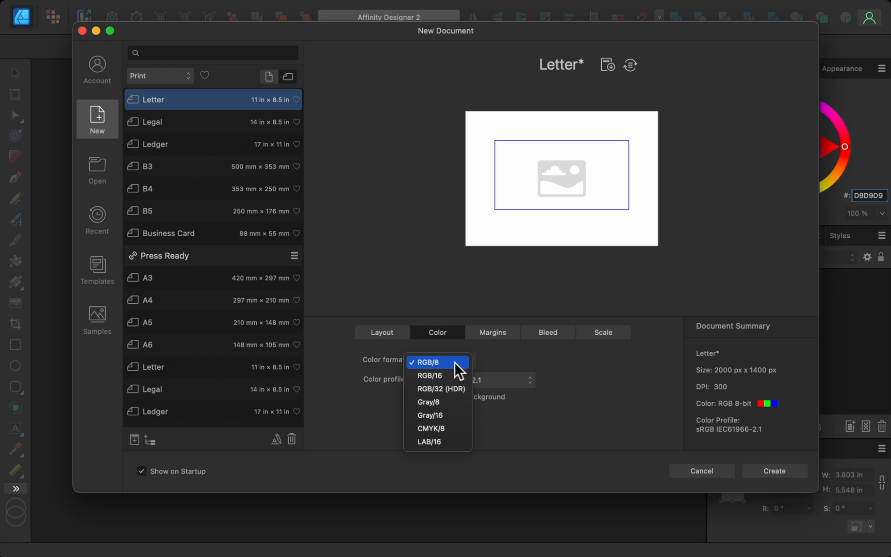
left_click(437, 362)
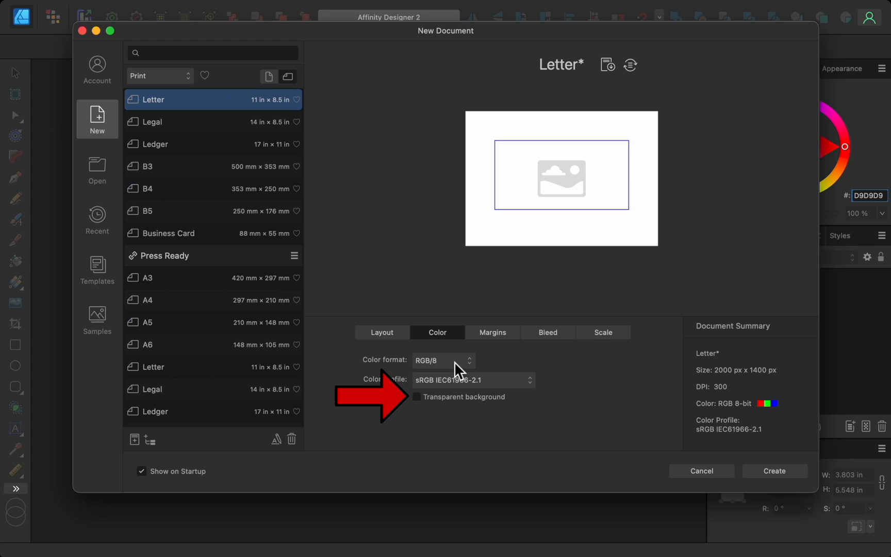
mouse_move(481, 357)
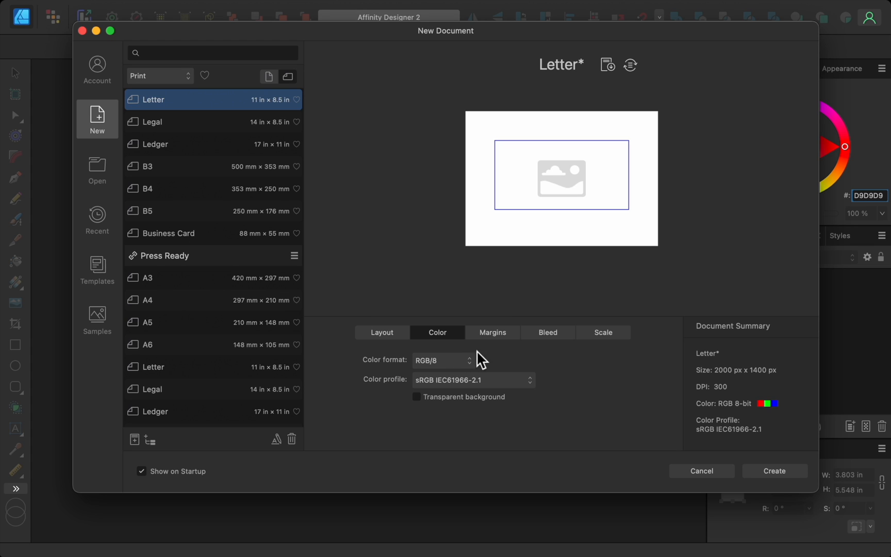
left_click(491, 332)
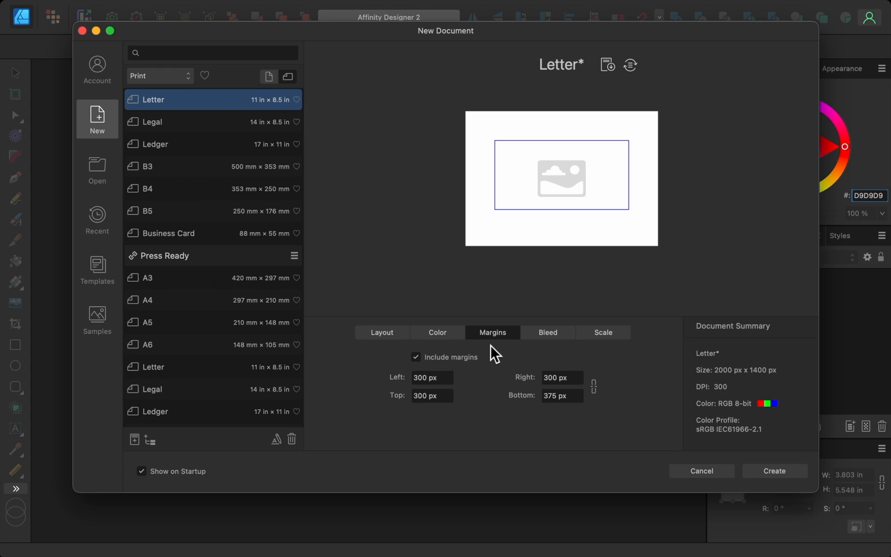
mouse_move(424, 369)
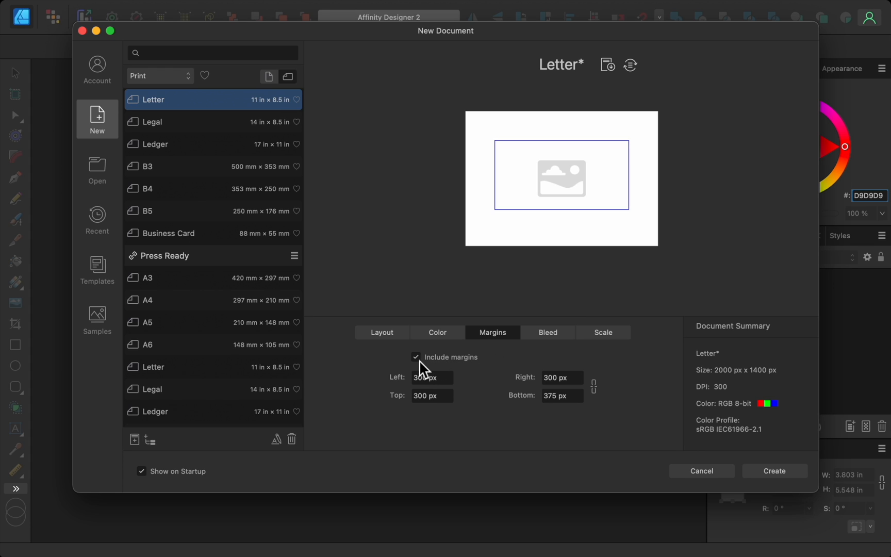
left_click(416, 357)
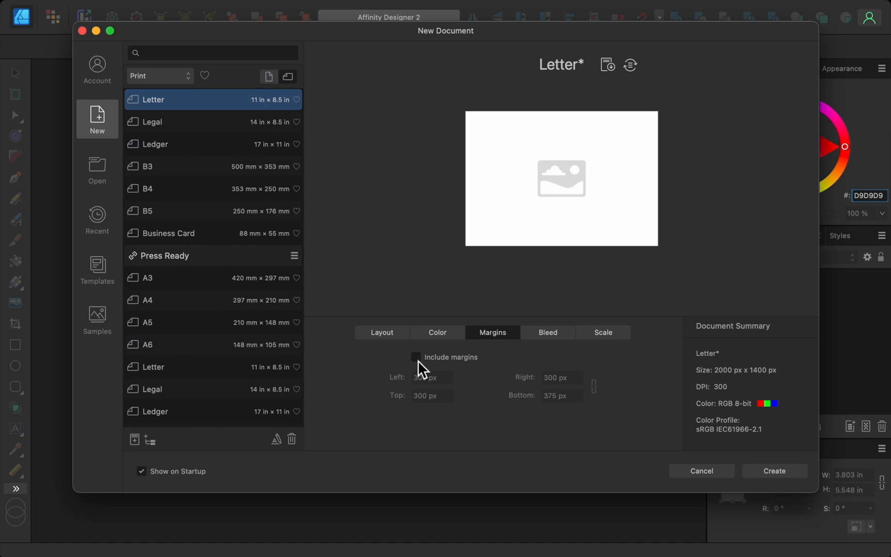
mouse_move(481, 382)
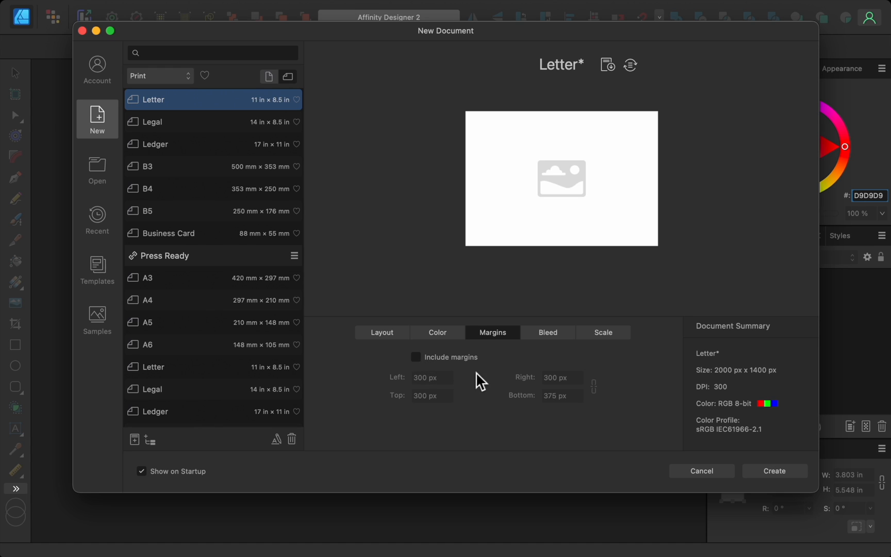
mouse_move(700, 438)
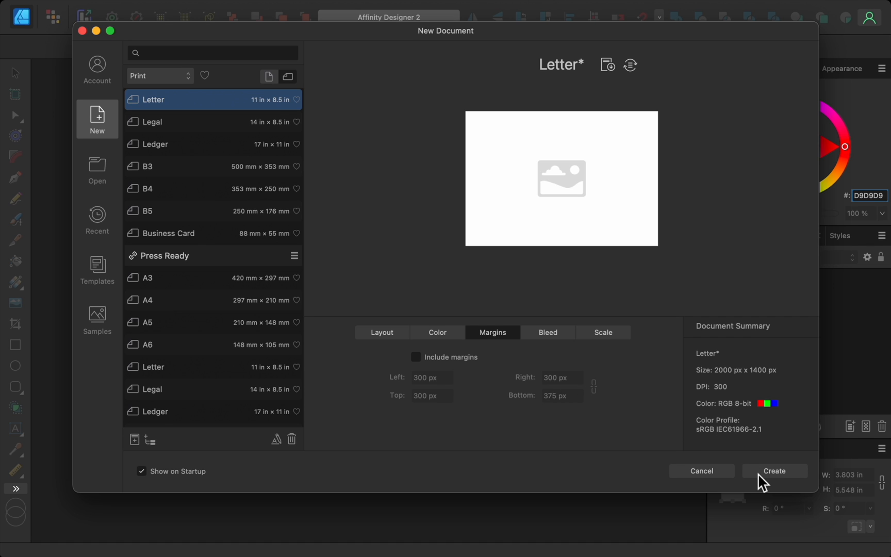
- Create the document, briefly try the Text, Flood Fill and Node tools, and return to Move
left_click(773, 471)
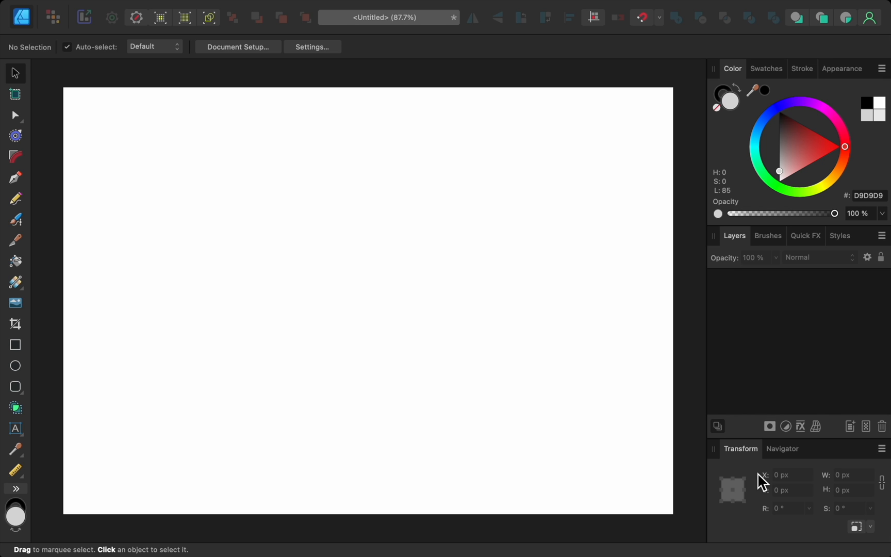
mouse_move(733, 483)
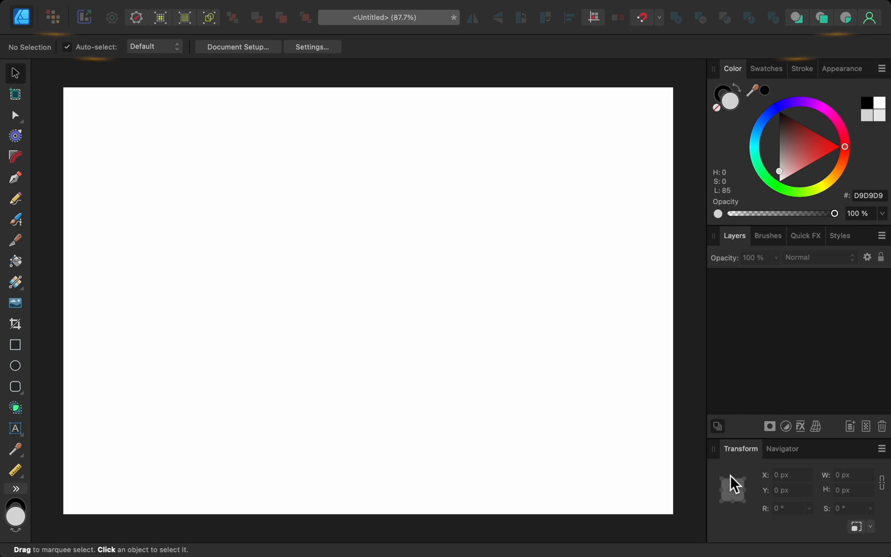
mouse_move(345, 471)
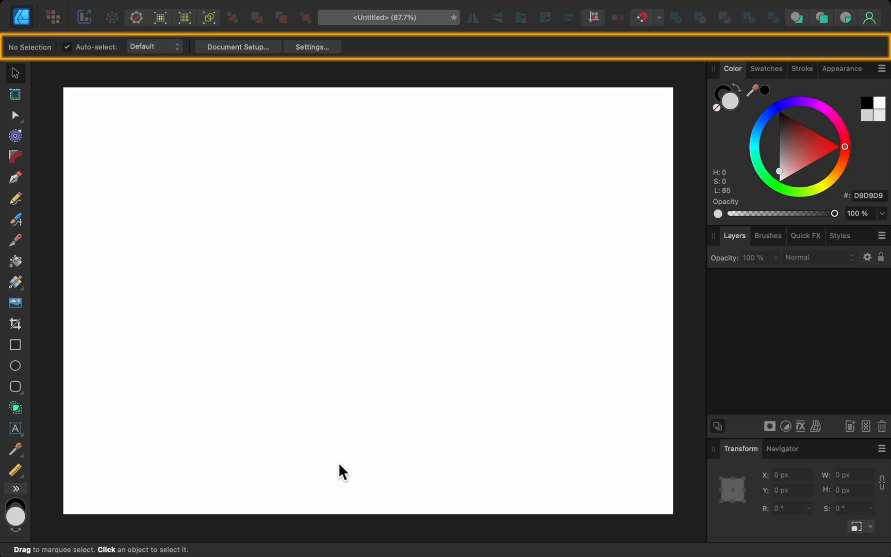
left_click(15, 427)
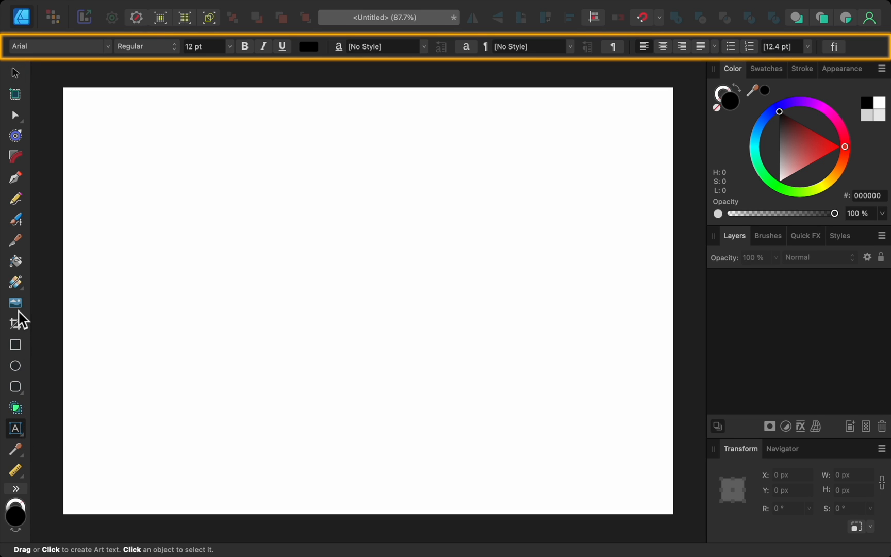
left_click(16, 261)
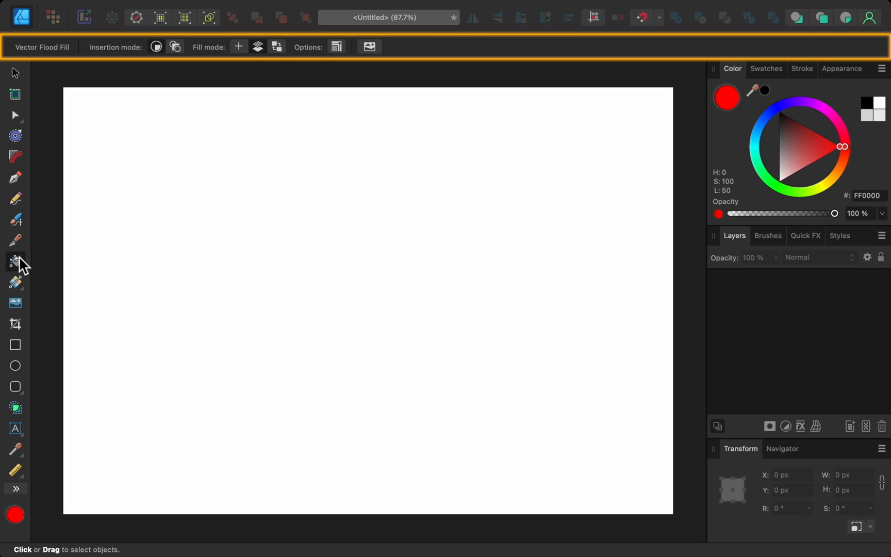
left_click(15, 115)
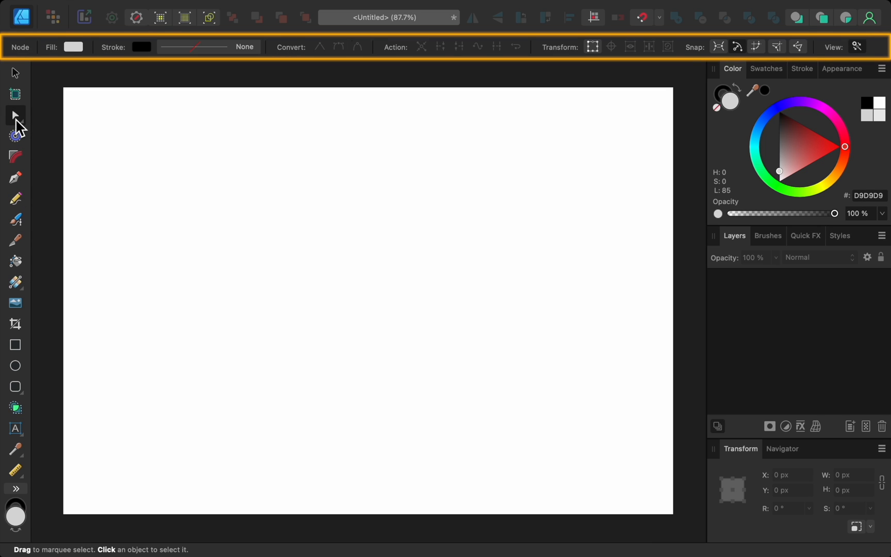
left_click(15, 74)
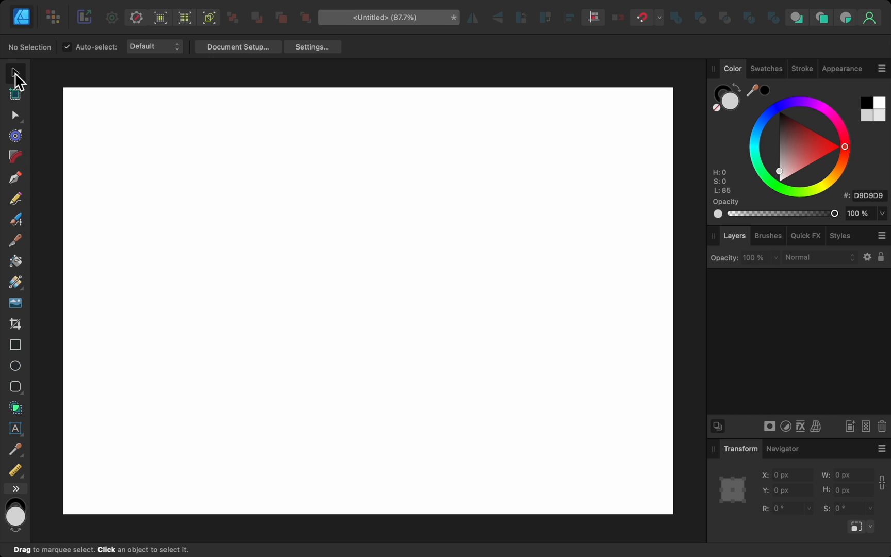
mouse_move(371, 95)
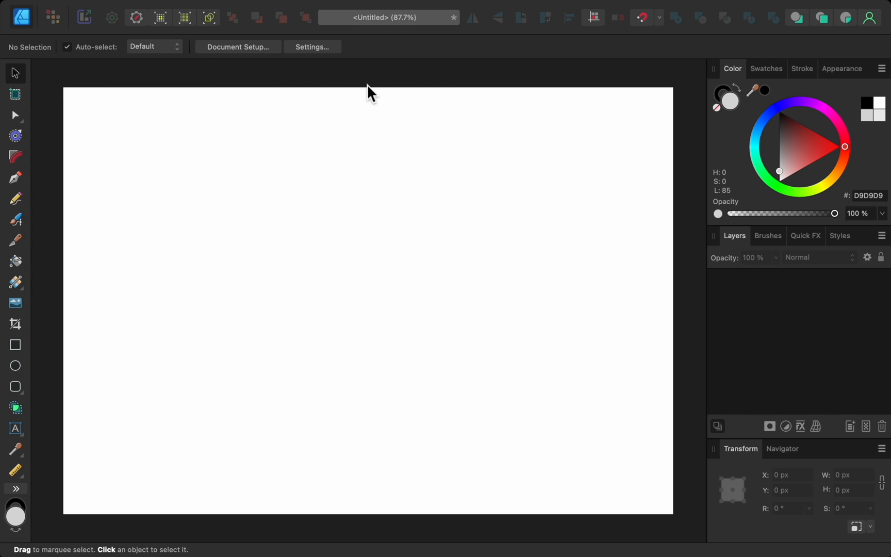
mouse_move(773, 81)
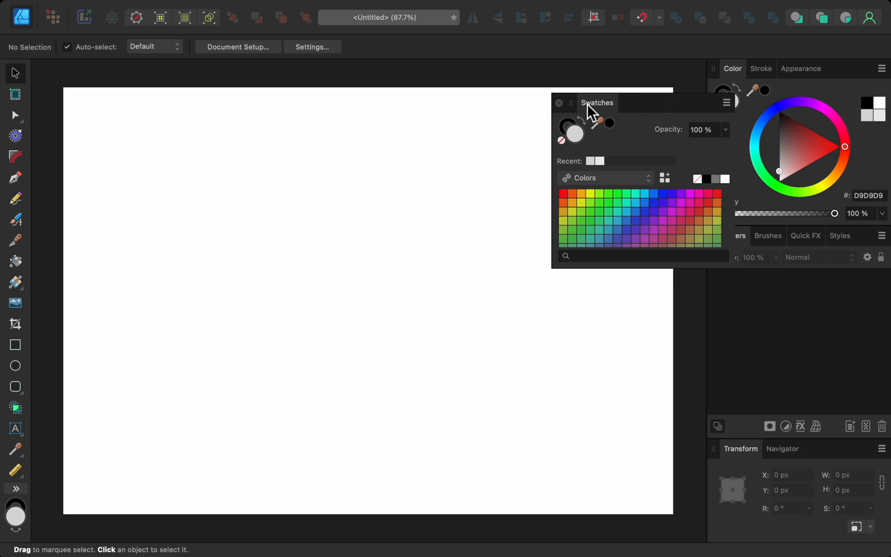
mouse_move(564, 116)
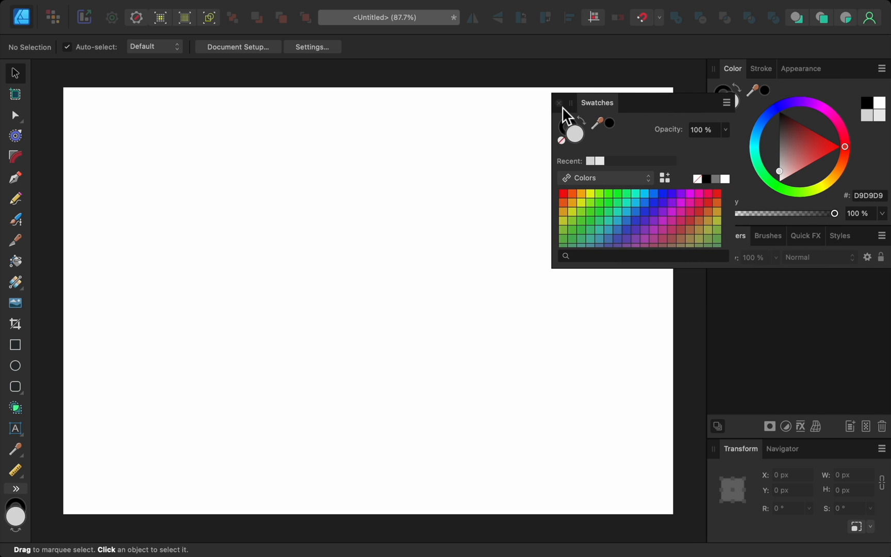
- Close the floating swatches and reset the studio panels to their default layout
left_click(557, 103)
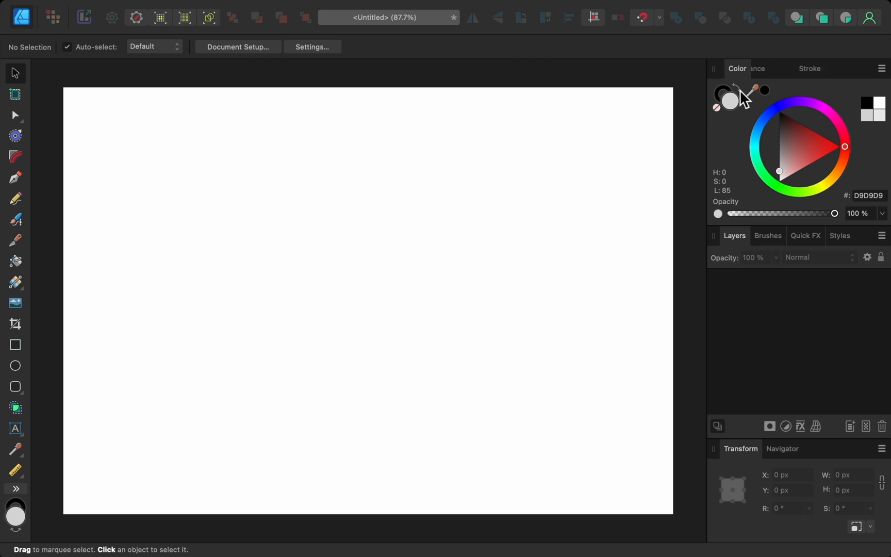
mouse_move(586, 124)
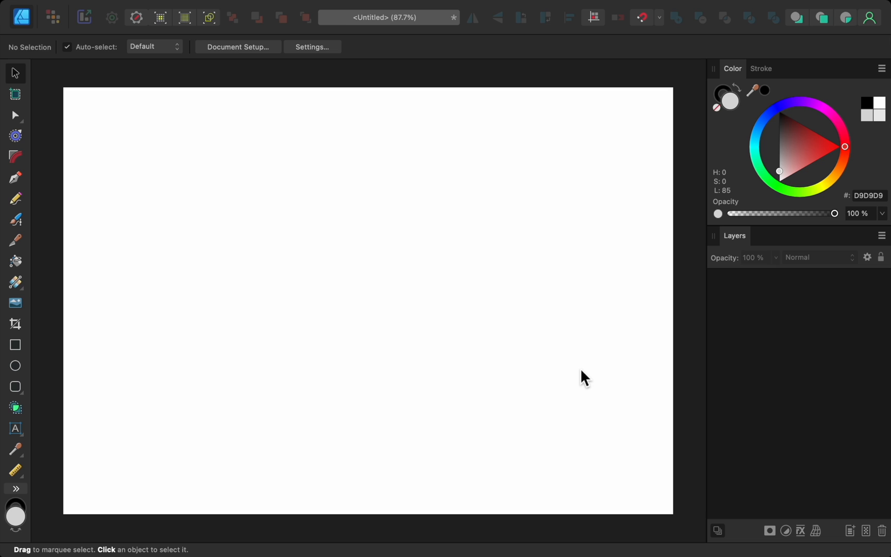
mouse_move(470, 11)
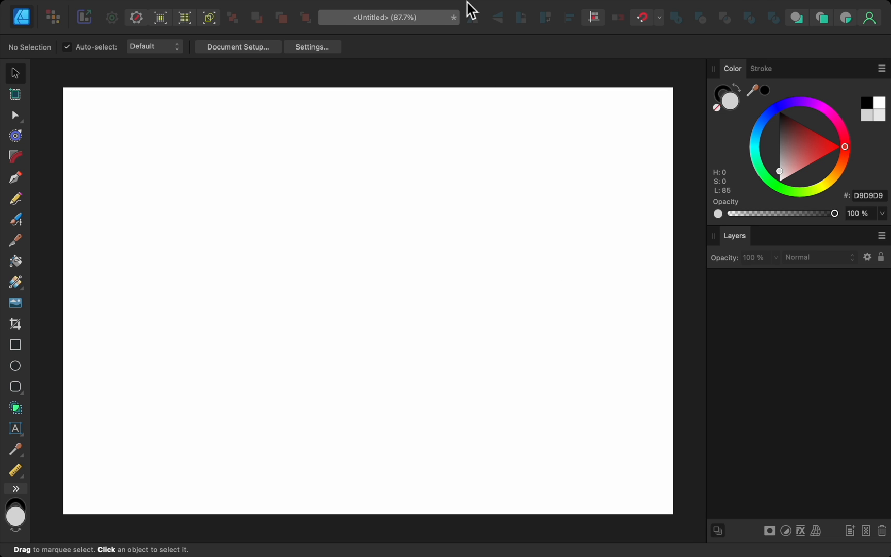
left_click(356, 7)
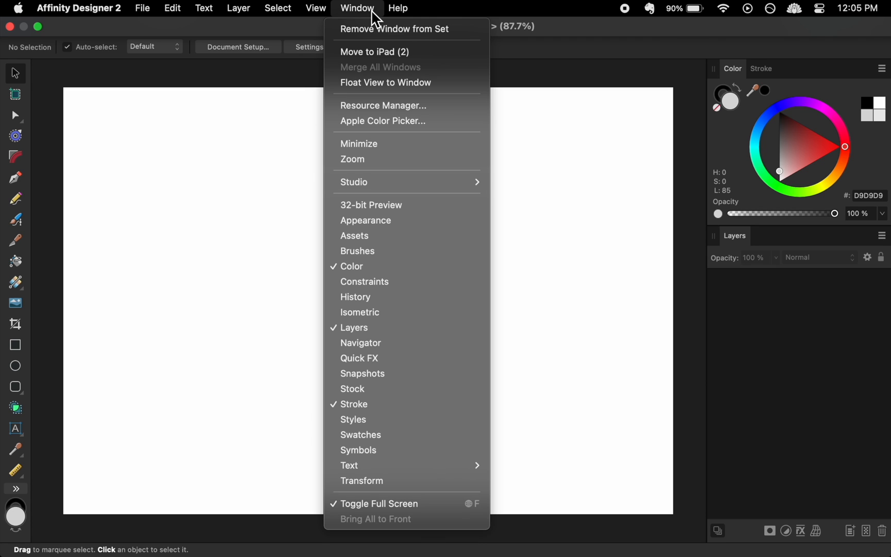
mouse_move(407, 159)
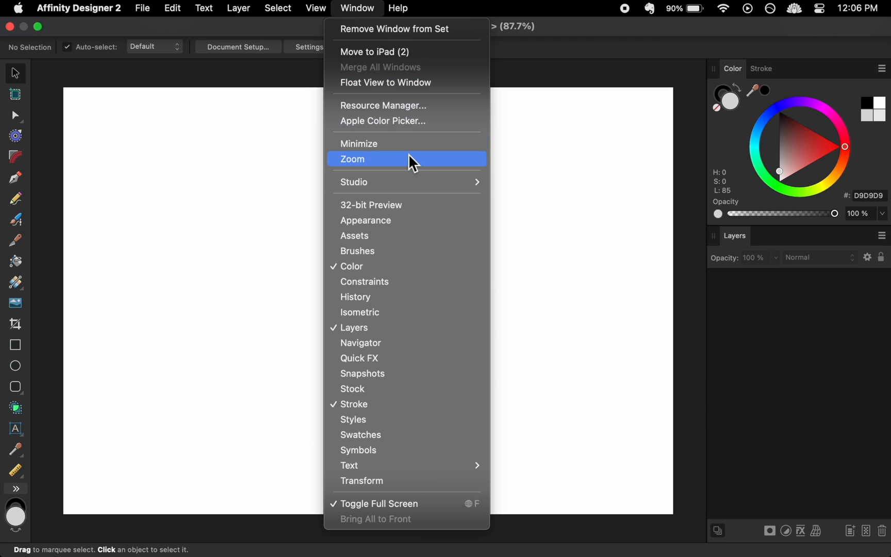
mouse_move(364, 181)
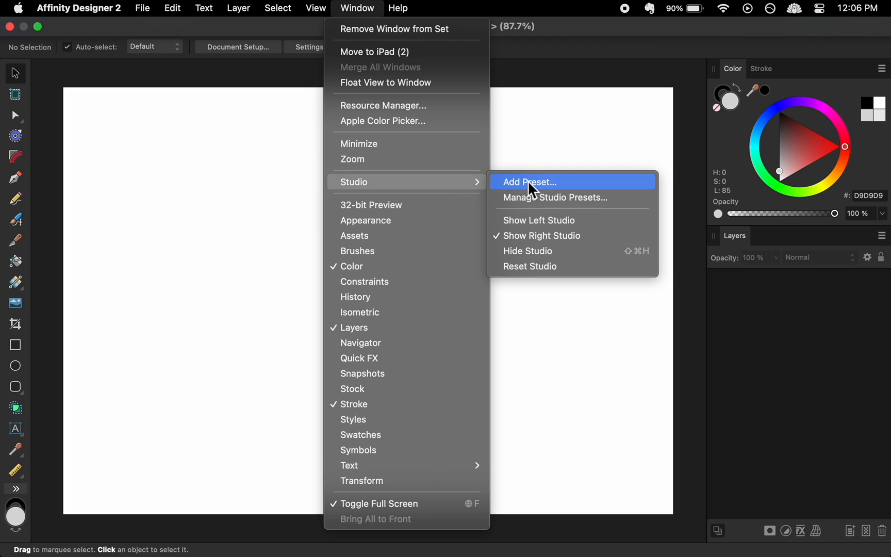
mouse_move(583, 266)
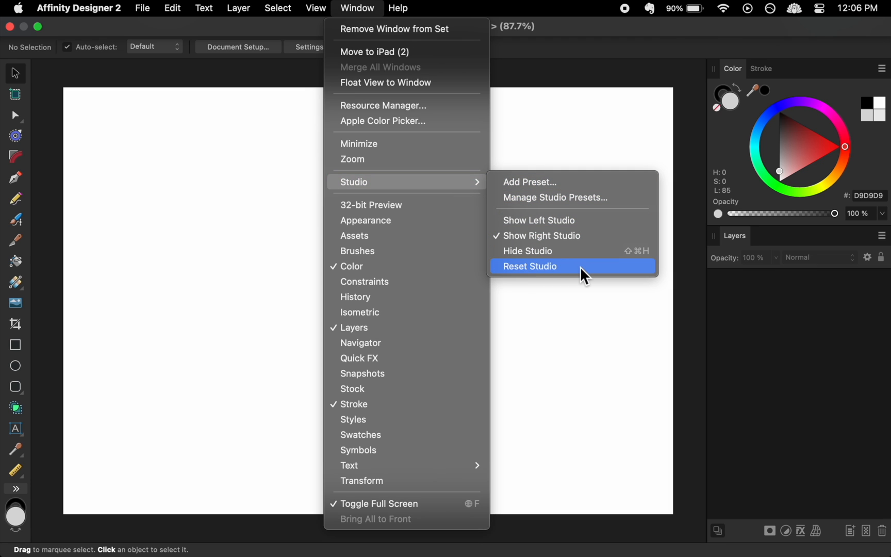
left_click(527, 266)
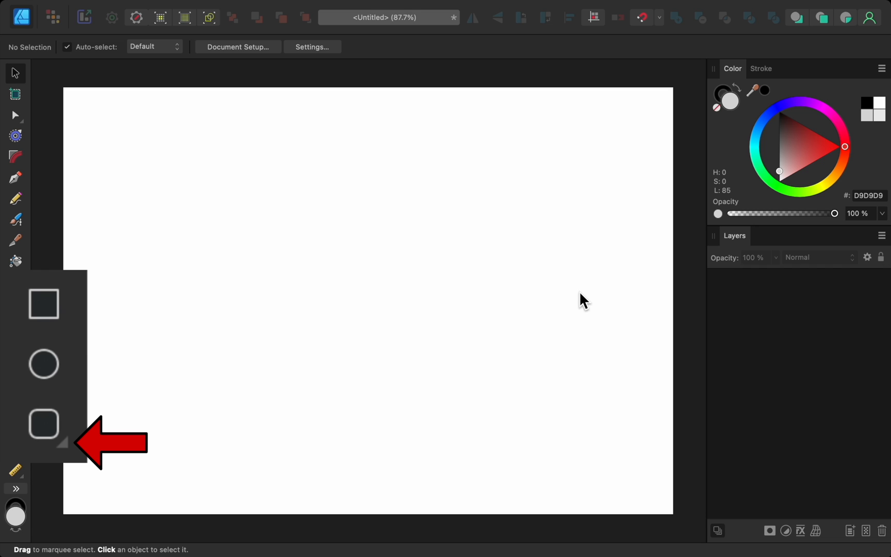
- Draw a wide grey rounded rectangle top-left and a large squarish one bottom-right
left_click(43, 424)
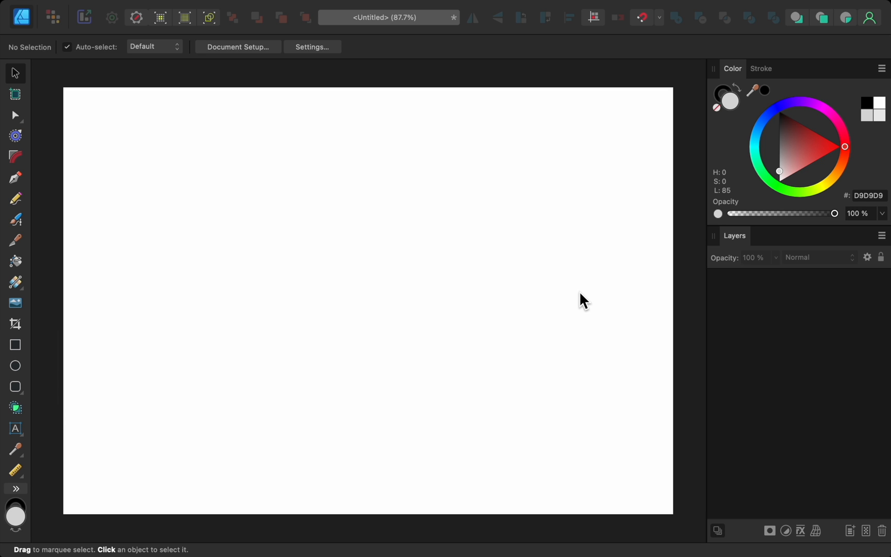
mouse_move(427, 319)
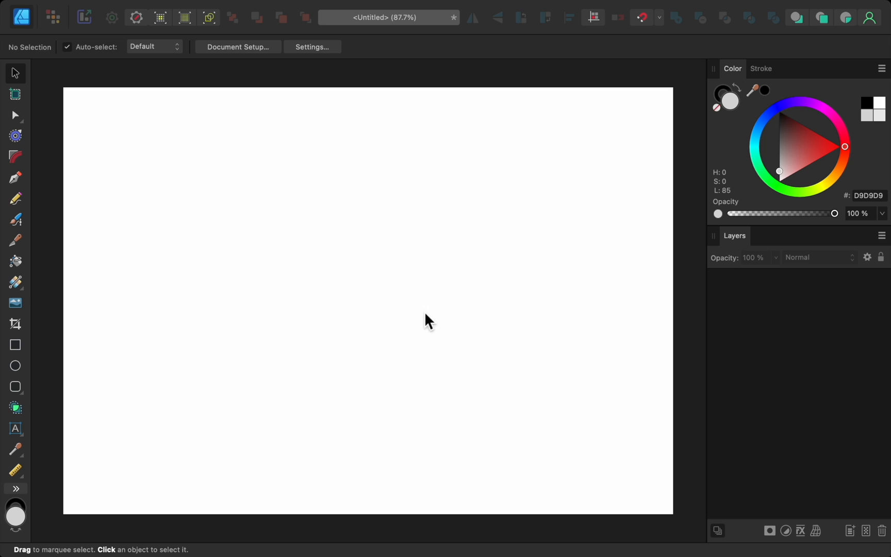
mouse_move(23, 398)
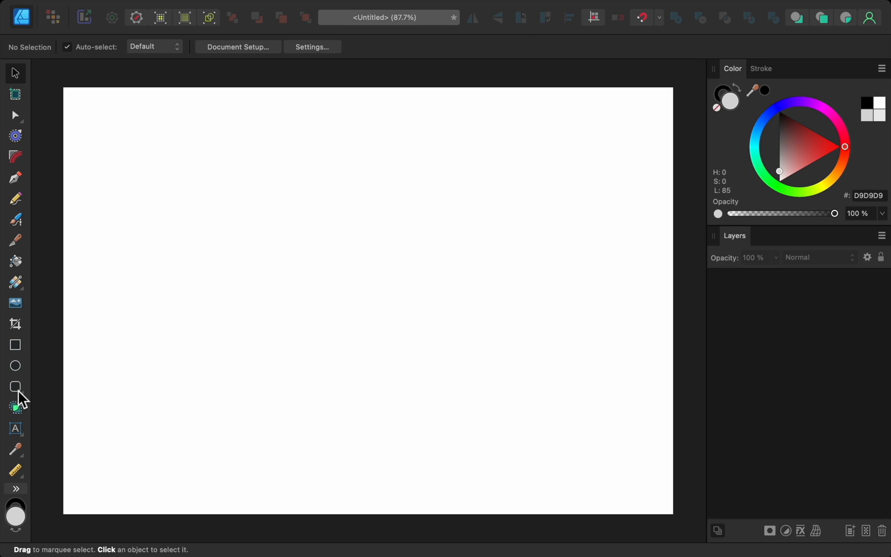
left_click(16, 387)
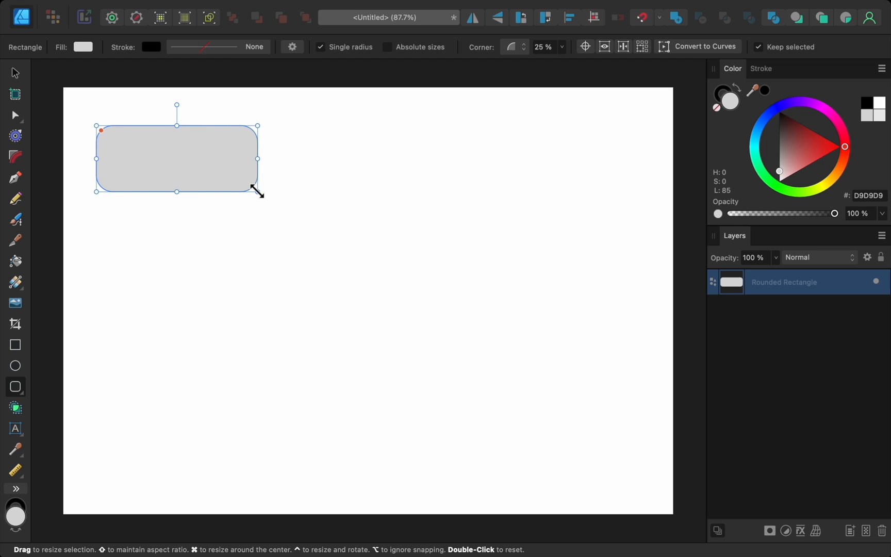
mouse_move(413, 285)
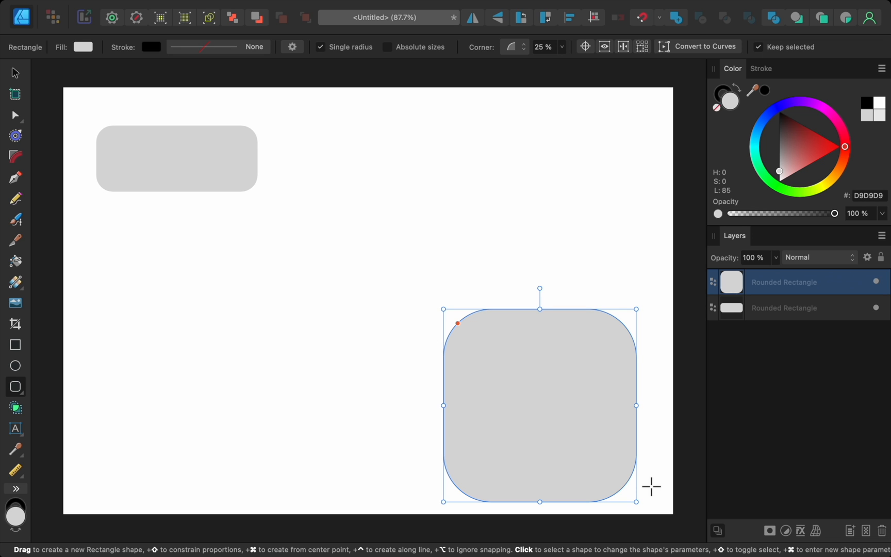
mouse_move(496, 366)
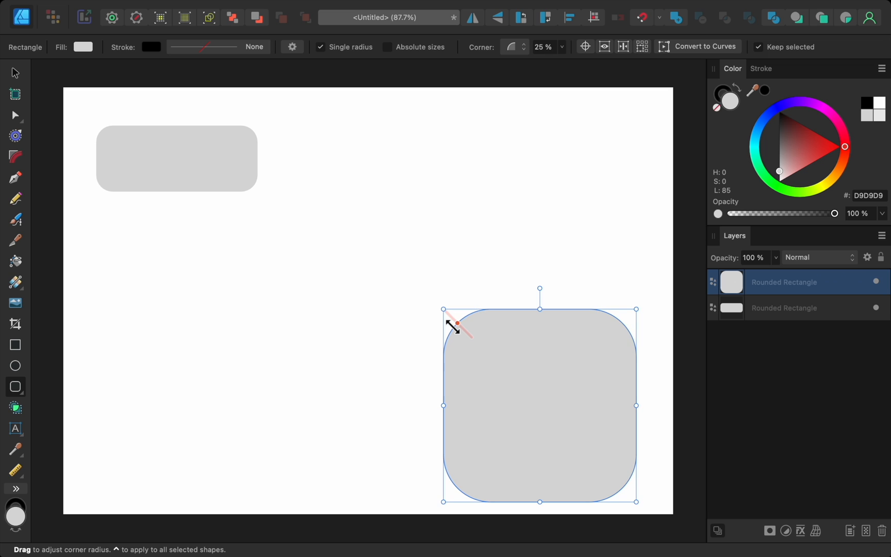
mouse_move(424, 335)
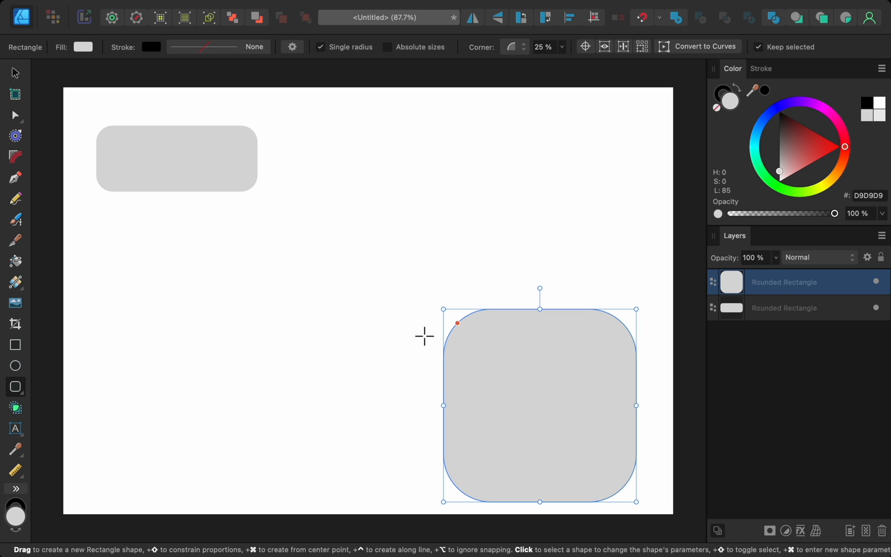
mouse_move(303, 262)
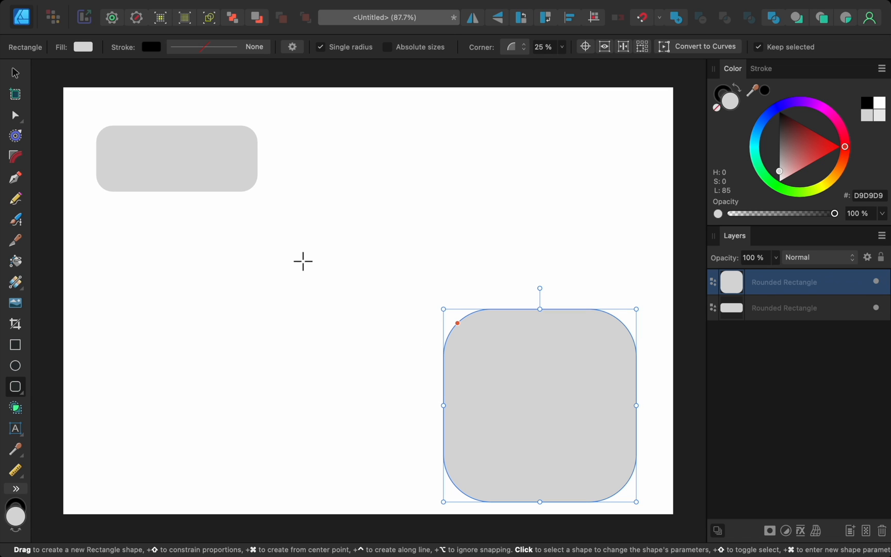
mouse_move(55, 103)
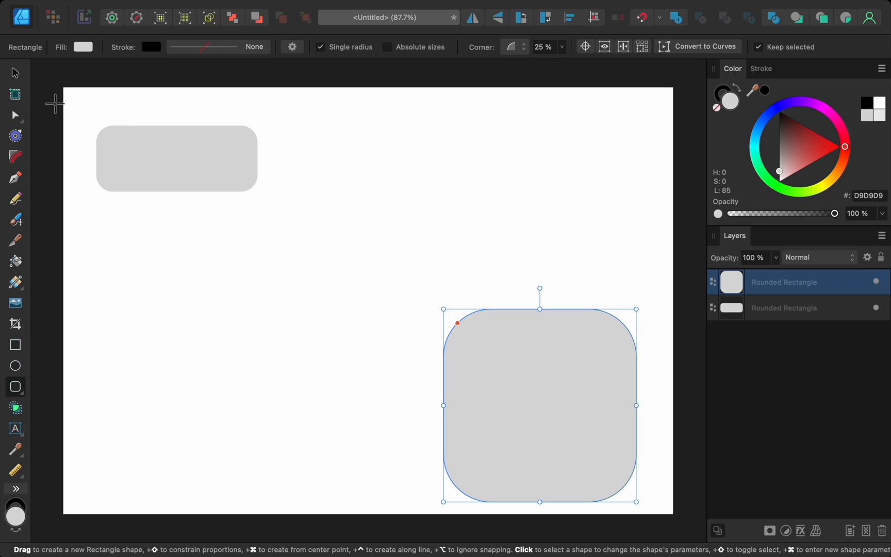
- Move the wide rectangle lower left, shrink it, and centre the large square over it
left_click(14, 73)
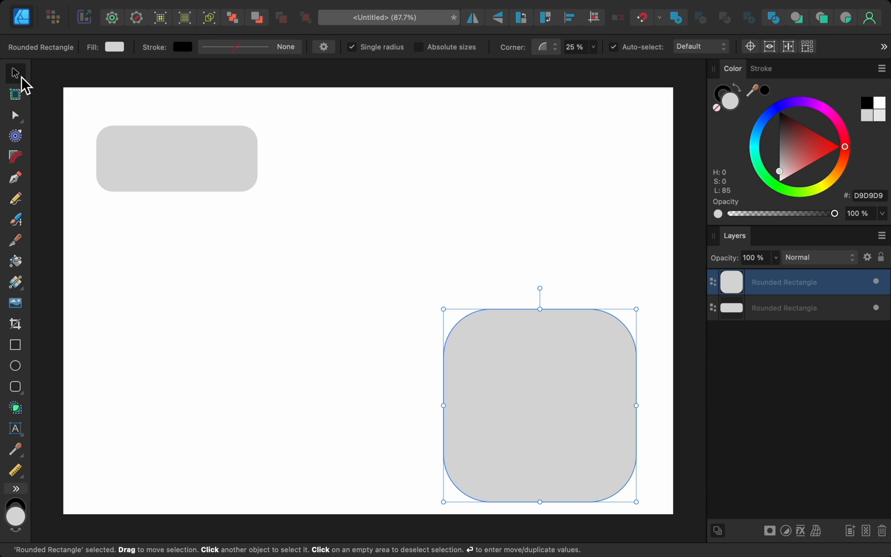
mouse_move(64, 109)
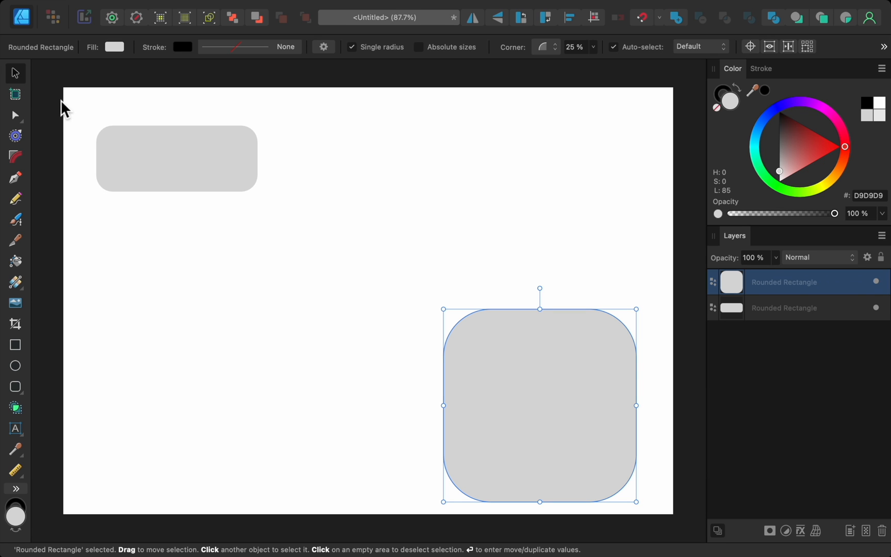
left_click(177, 158)
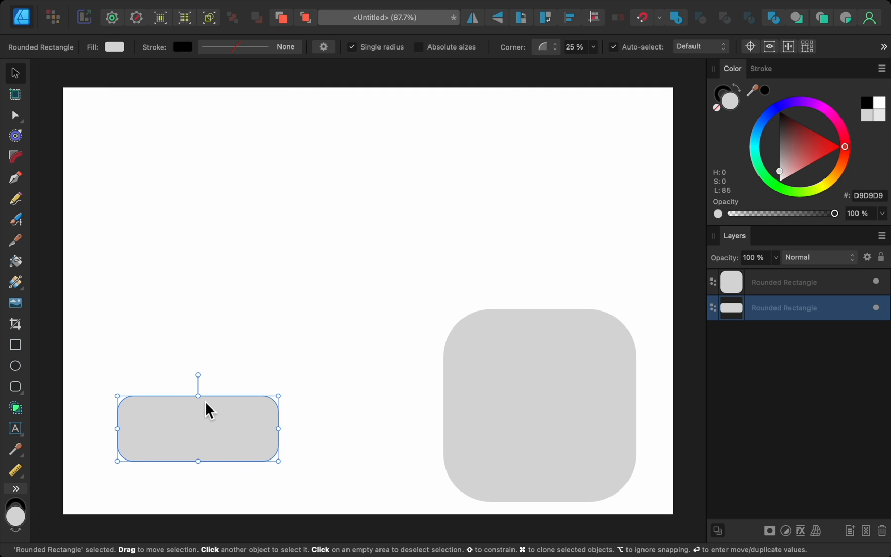
mouse_move(204, 388)
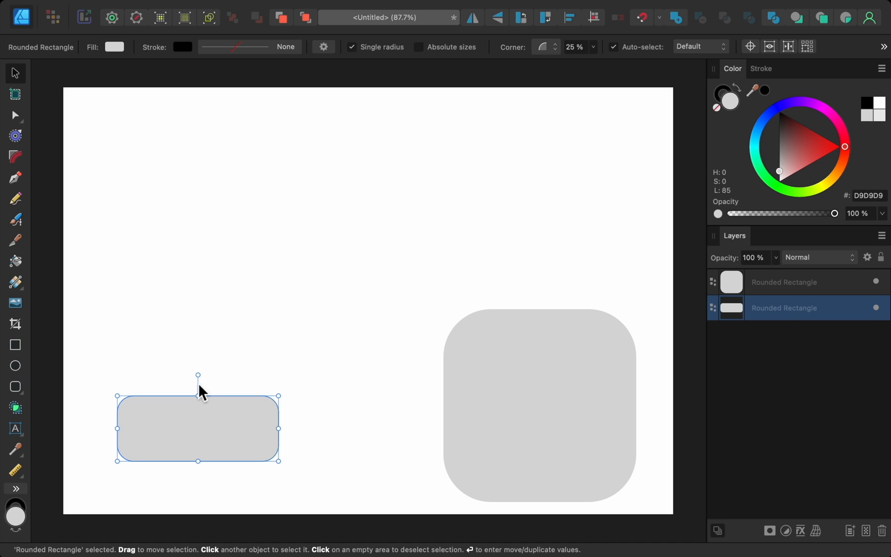
mouse_move(201, 377)
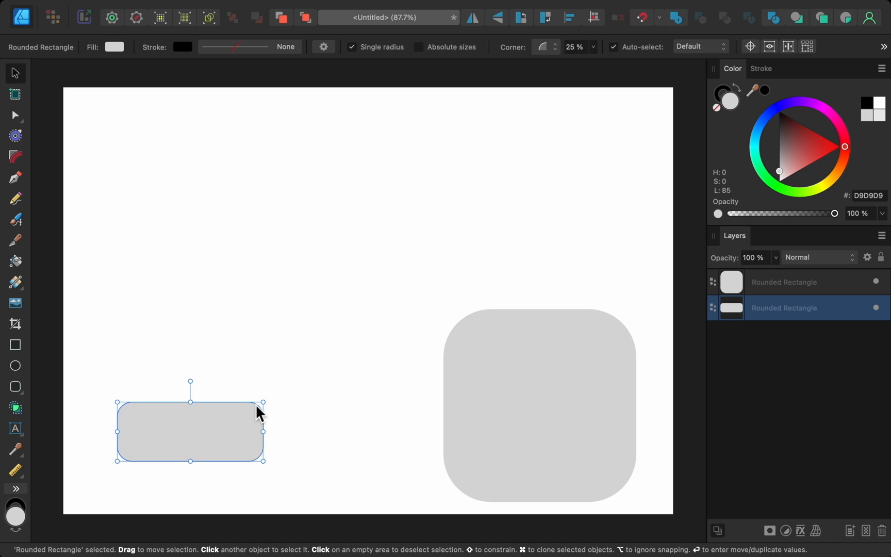
mouse_move(222, 433)
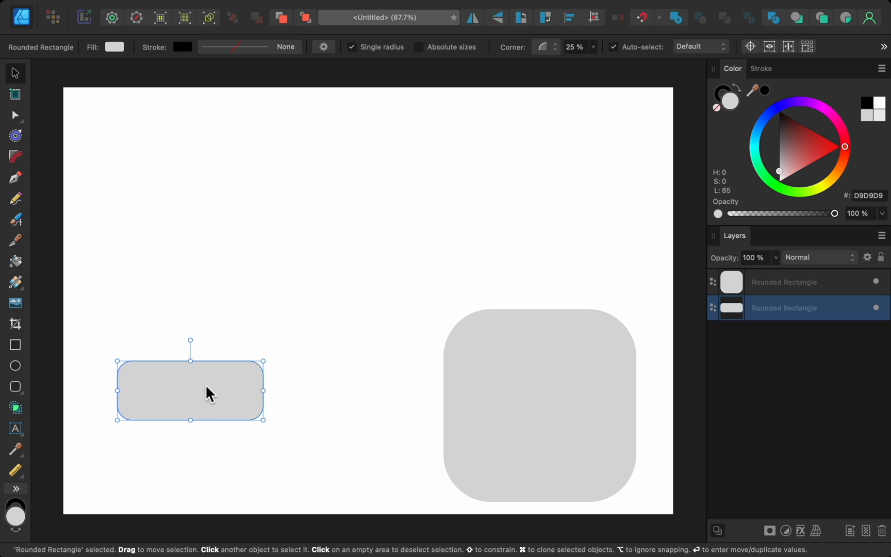
mouse_move(237, 368)
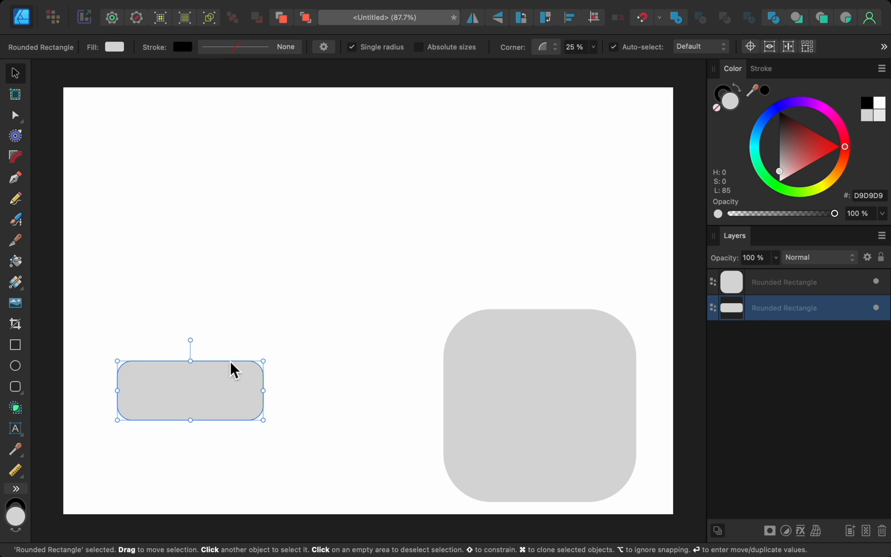
mouse_move(443, 188)
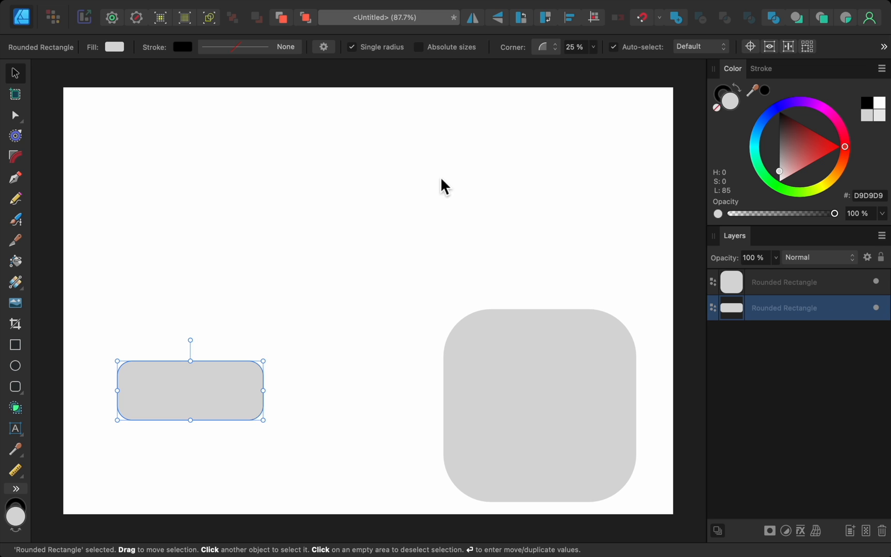
mouse_move(648, 35)
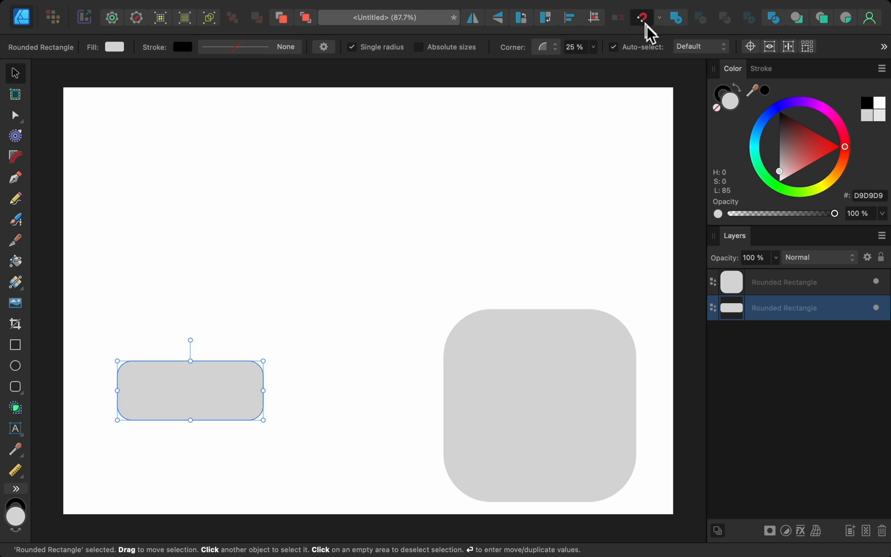
mouse_move(581, 264)
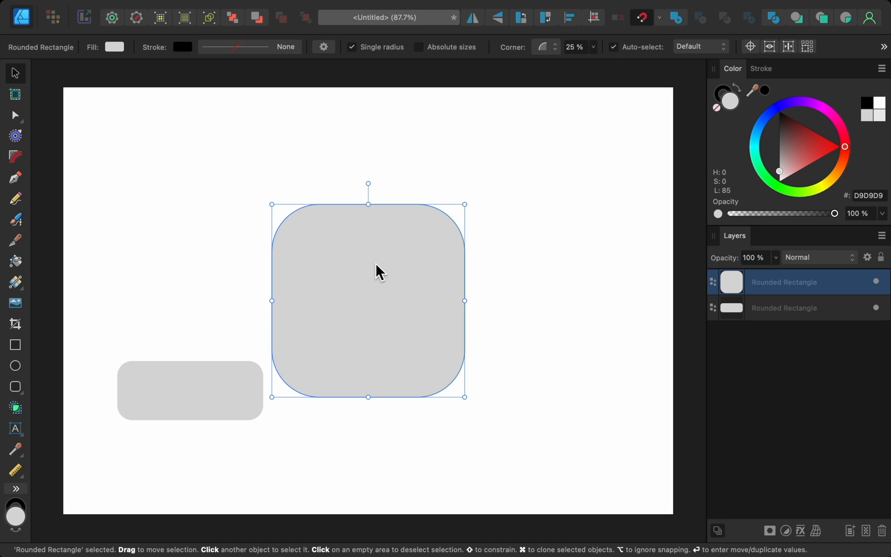
mouse_move(380, 275)
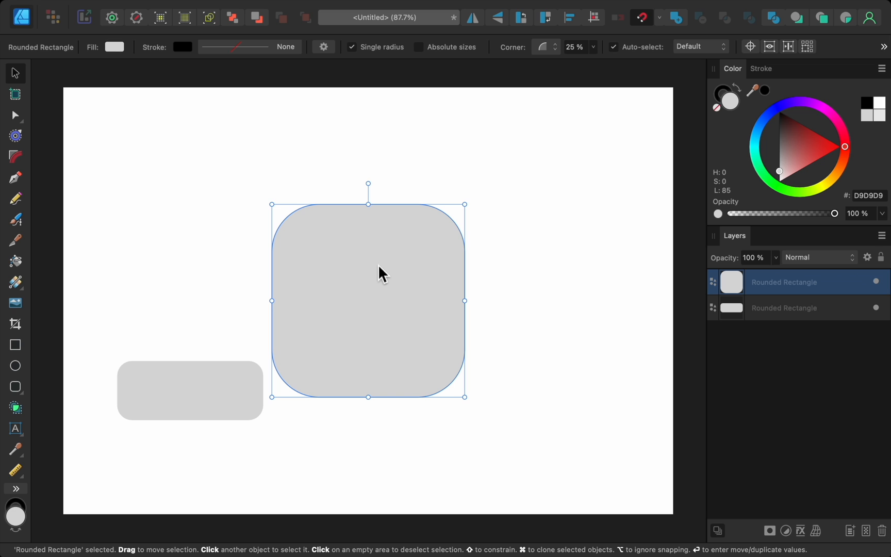
mouse_move(638, 194)
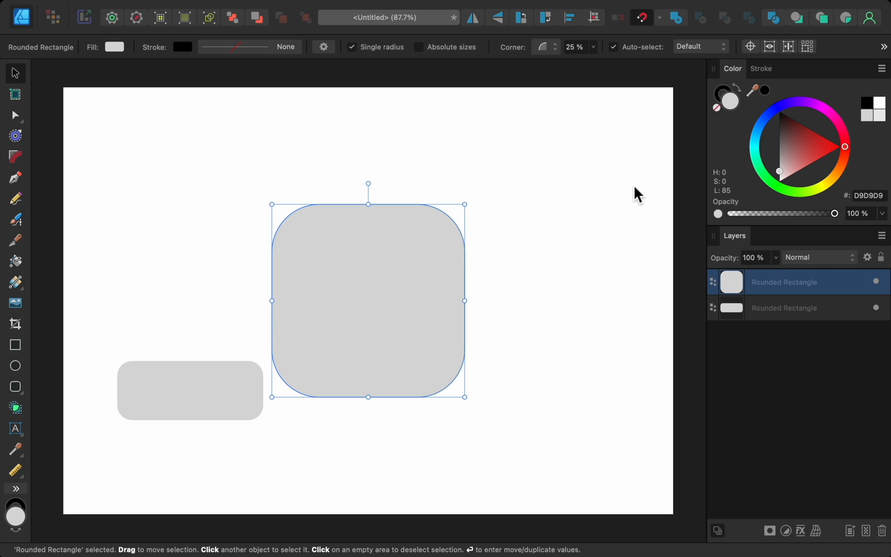
mouse_move(821, 154)
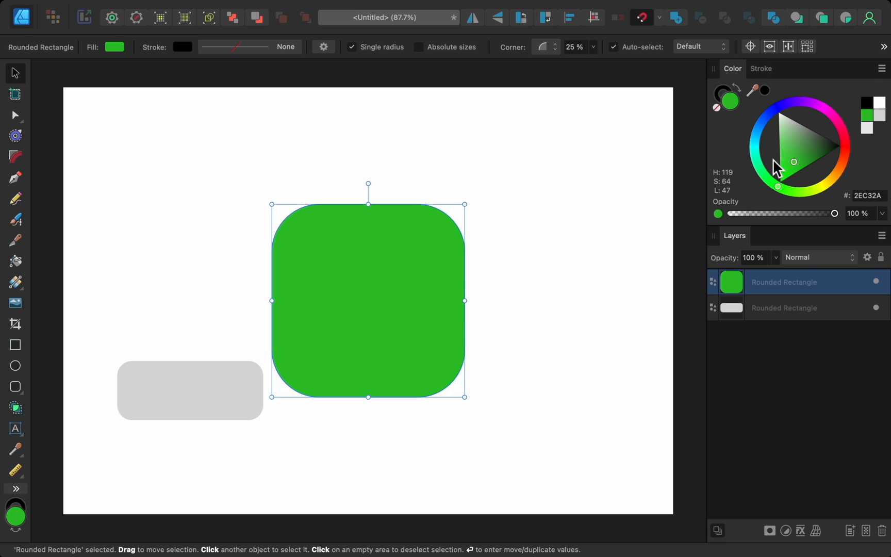
- Set the square's black outline to 20 pt, drawn behind the green fill
left_click(760, 68)
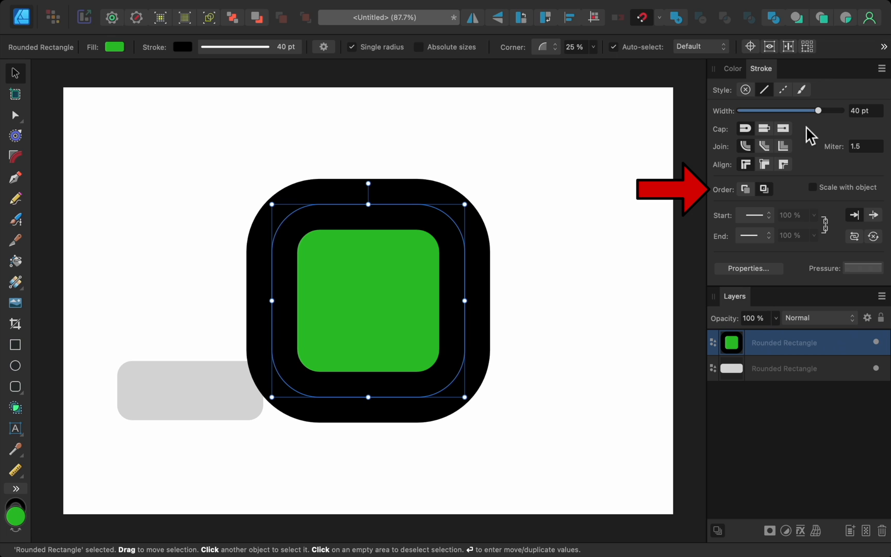
mouse_move(755, 202)
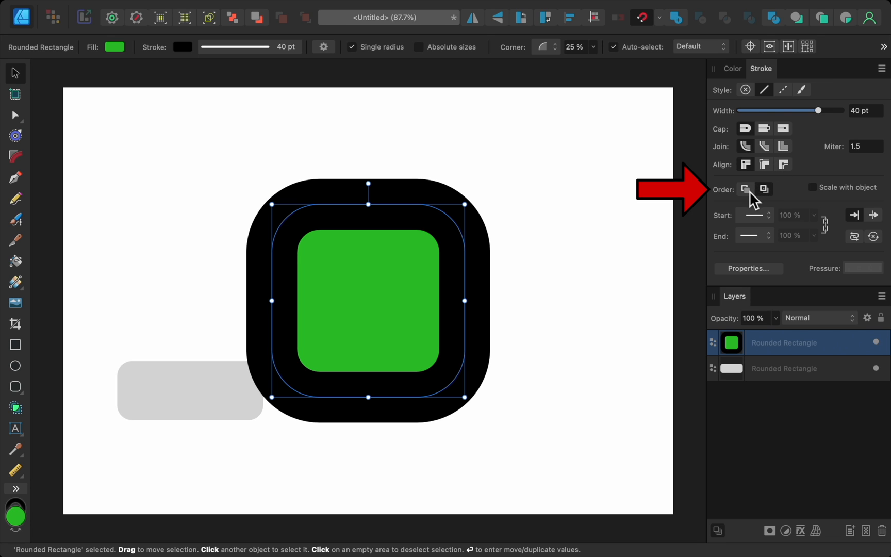
left_click(745, 189)
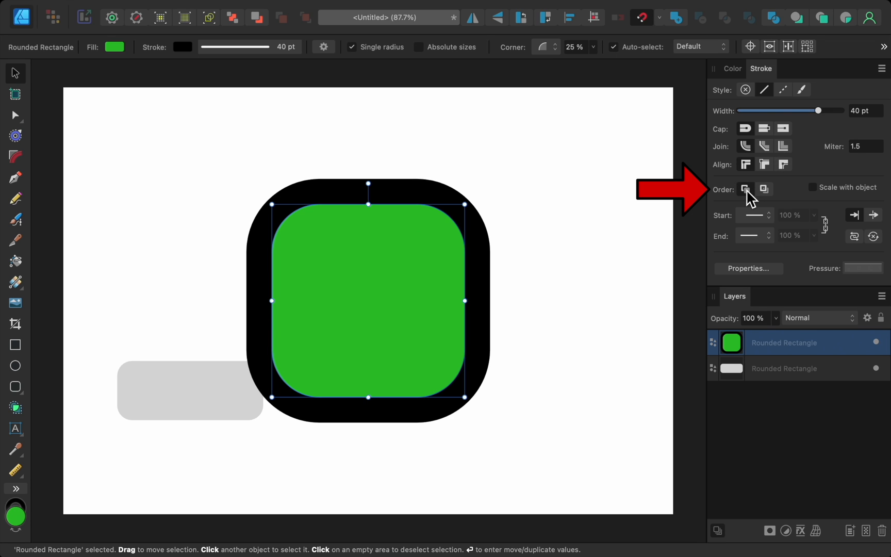
mouse_move(776, 178)
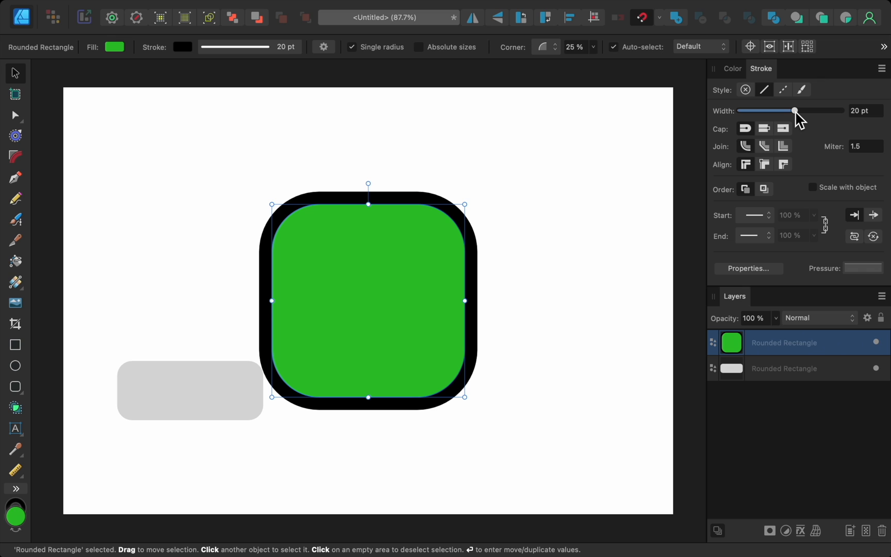
mouse_move(794, 120)
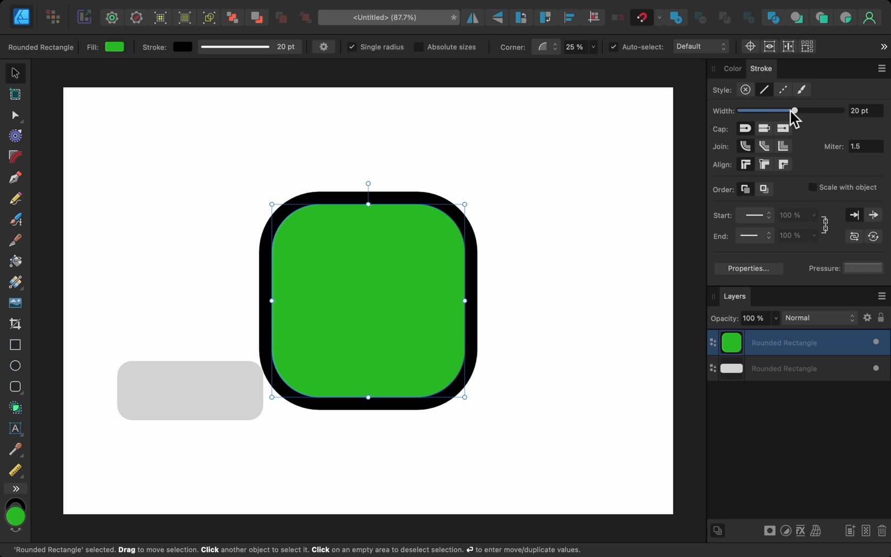
- Recolour the square's outline from black to purple on the colour wheel
left_click(733, 68)
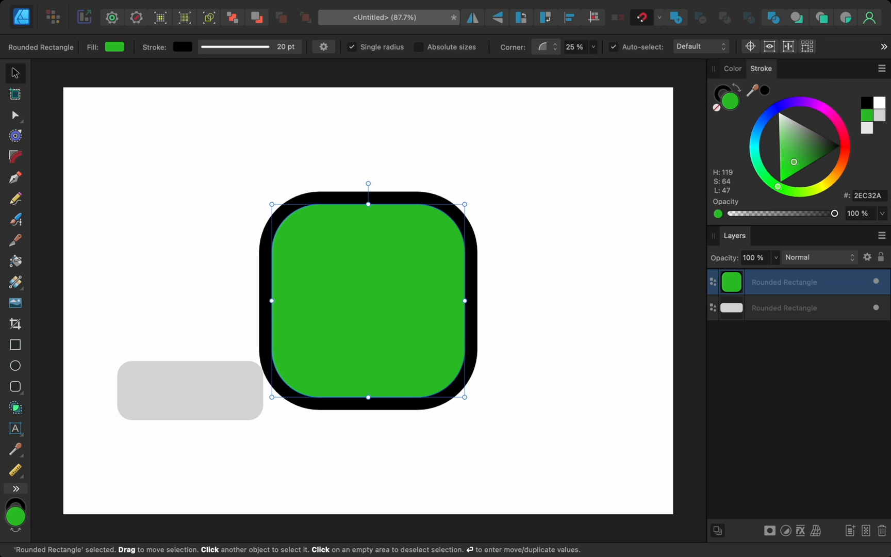
left_click(732, 68)
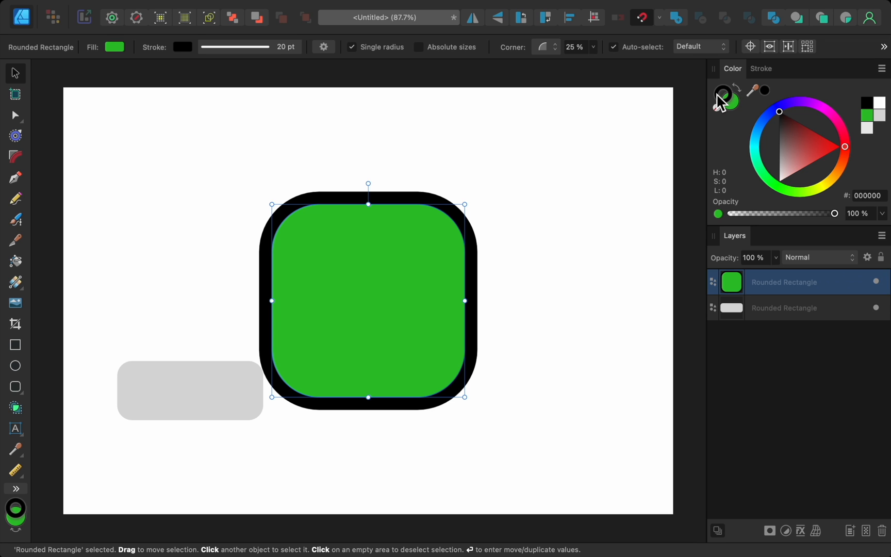
mouse_move(814, 144)
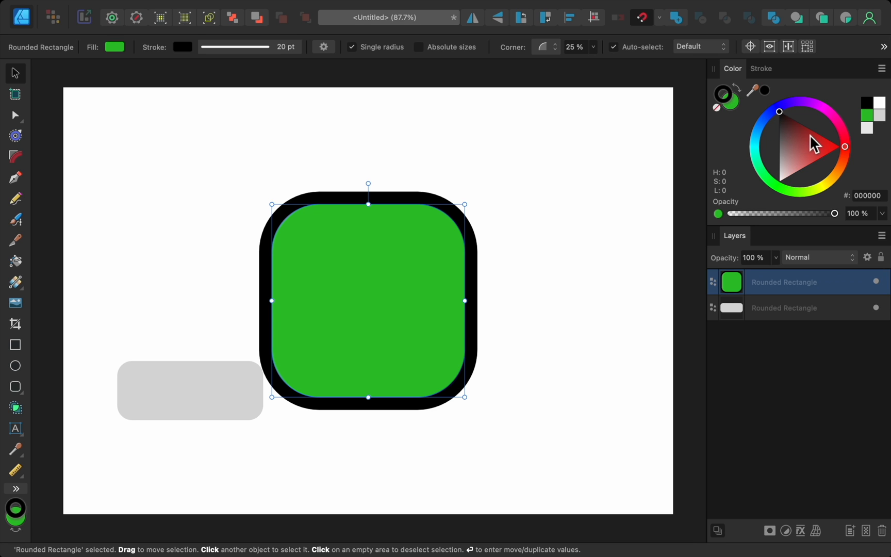
left_click(832, 143)
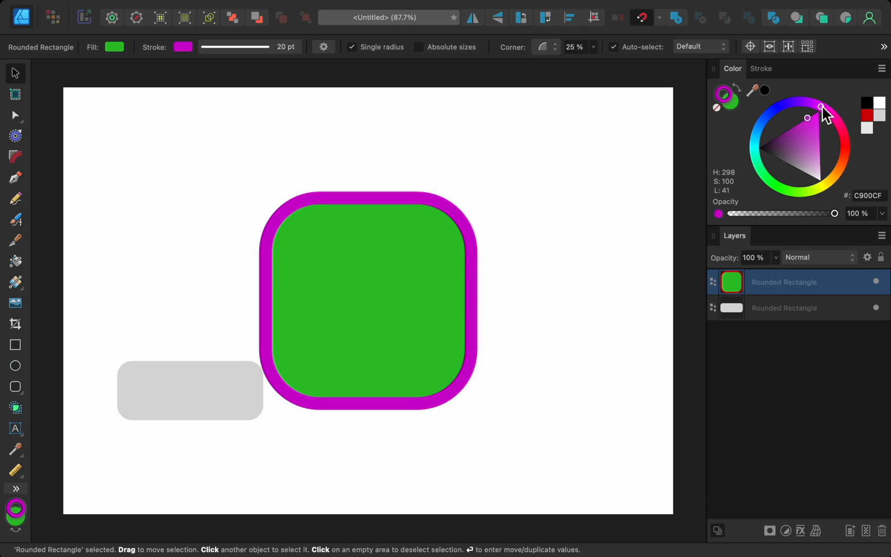
left_click(809, 106)
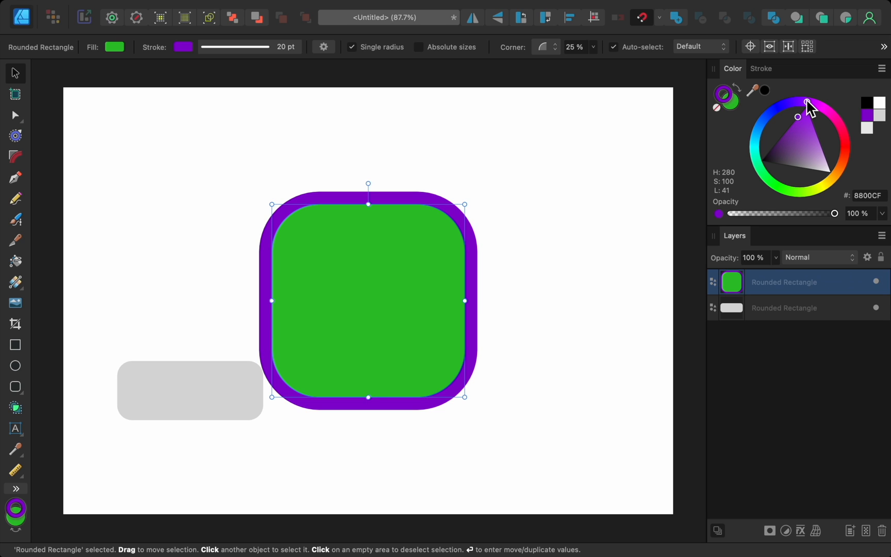
mouse_move(781, 115)
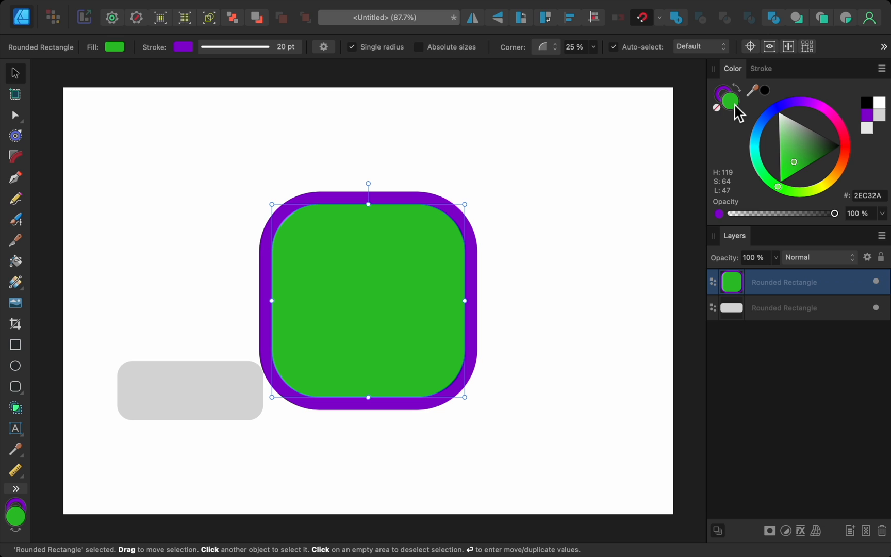
mouse_move(784, 196)
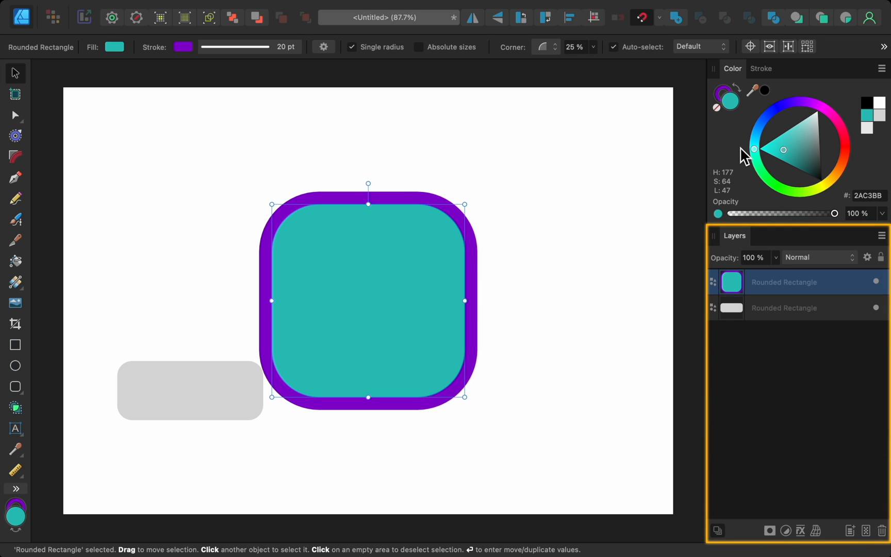
mouse_move(753, 165)
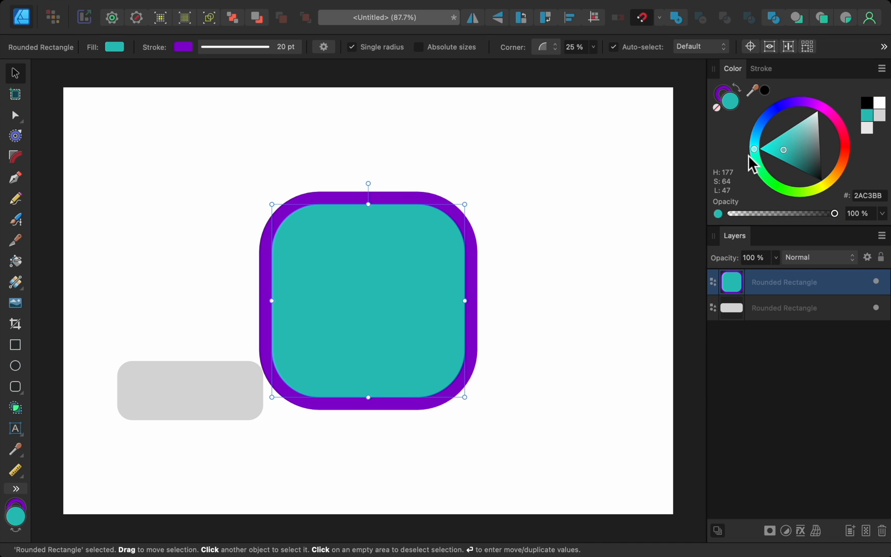
mouse_move(854, 294)
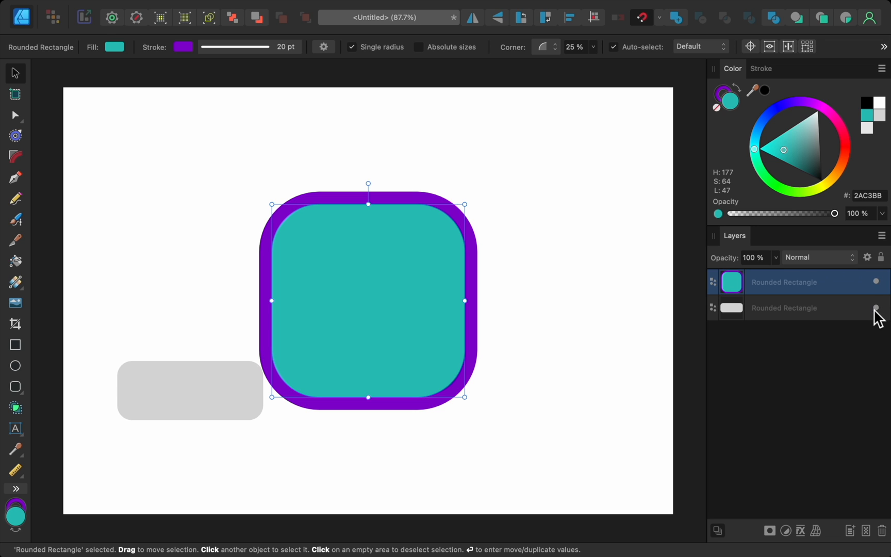
mouse_move(829, 319)
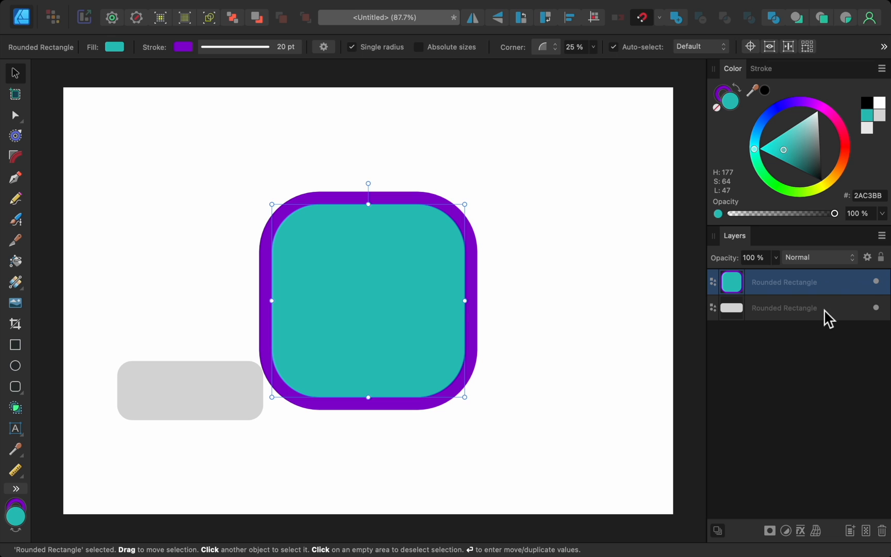
- Move the grey pill up over the square's left edge and bring it in front
left_click(783, 307)
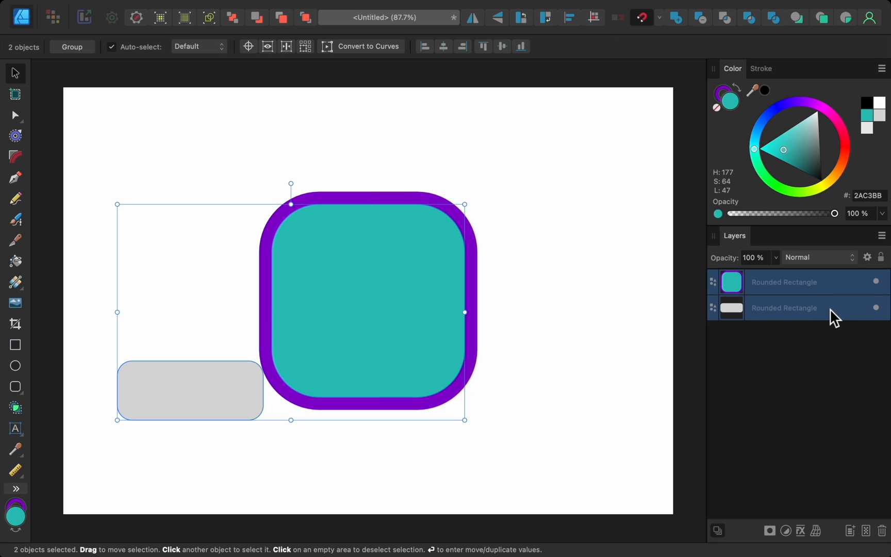
mouse_move(882, 321)
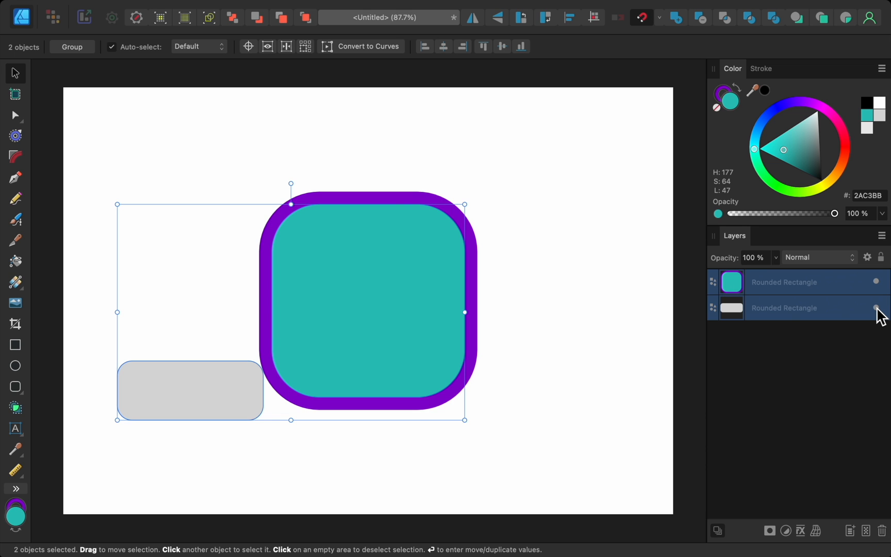
mouse_move(861, 348)
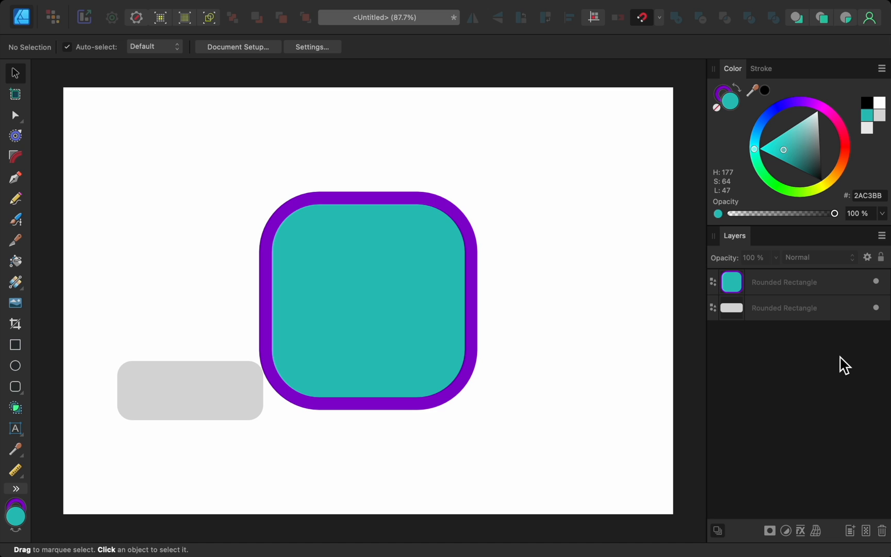
mouse_move(602, 399)
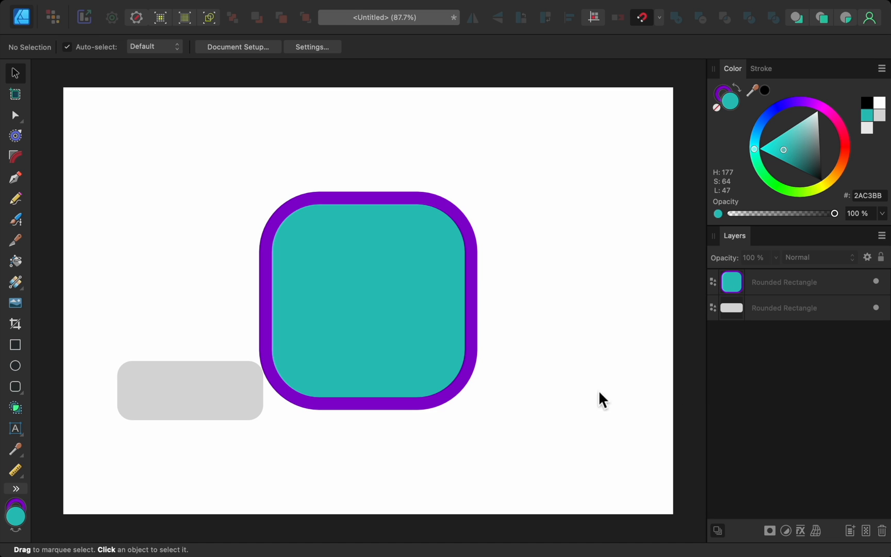
left_click(190, 391)
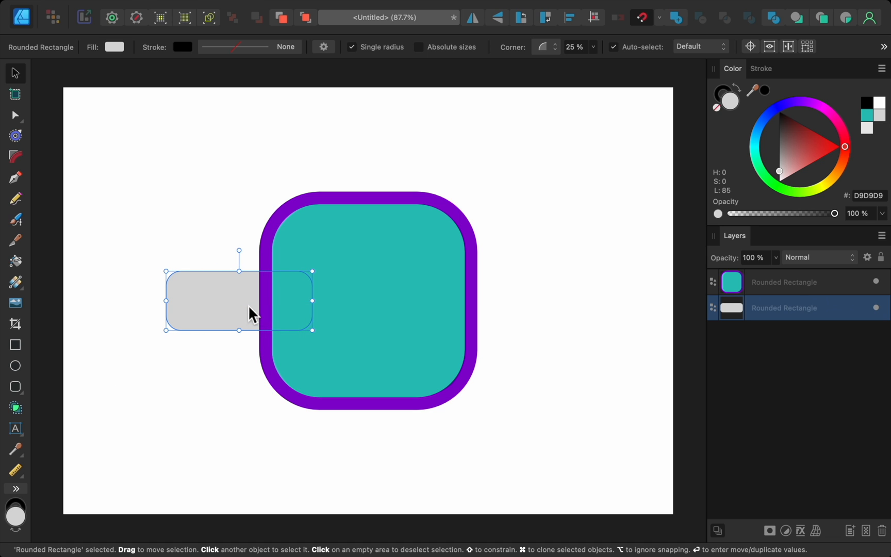
left_click(244, 366)
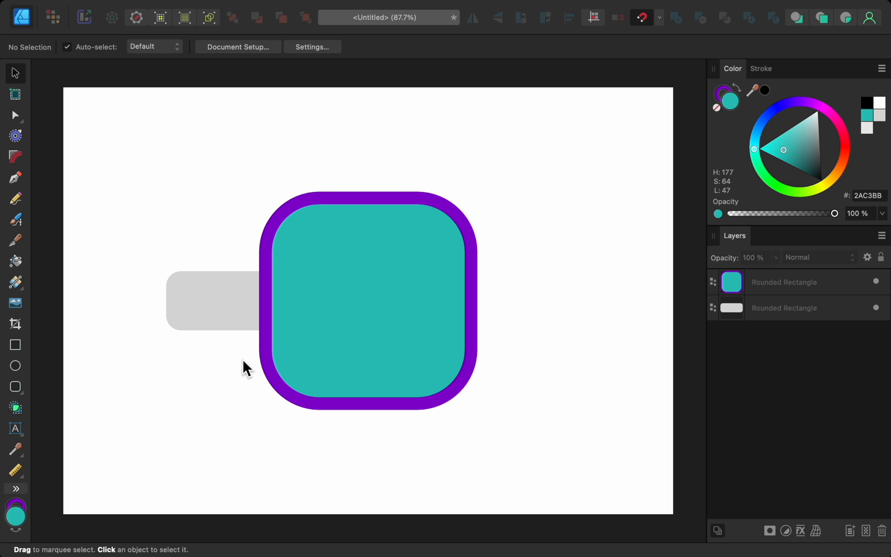
mouse_move(429, 358)
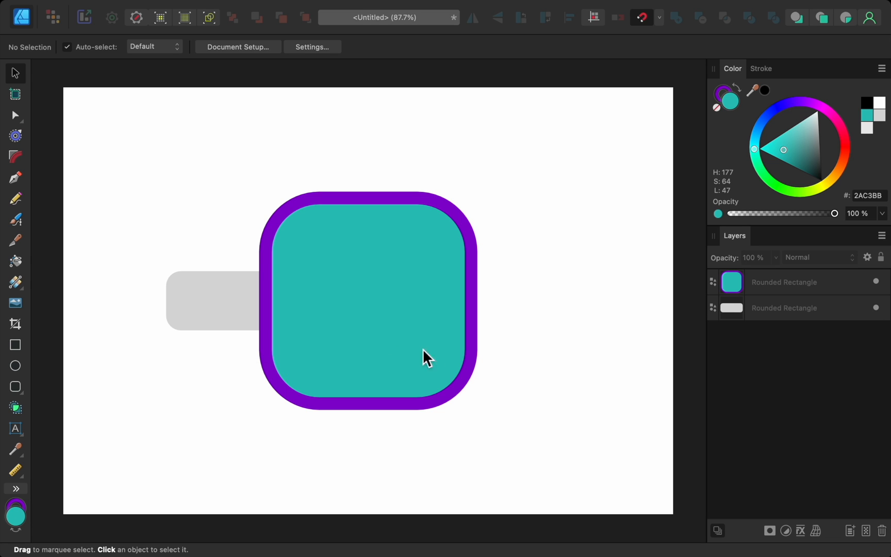
mouse_move(793, 296)
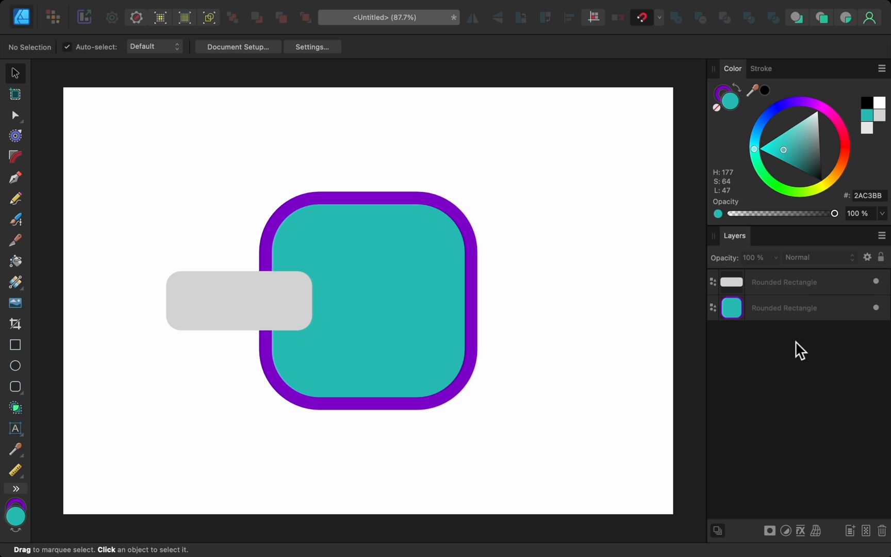
mouse_move(799, 342)
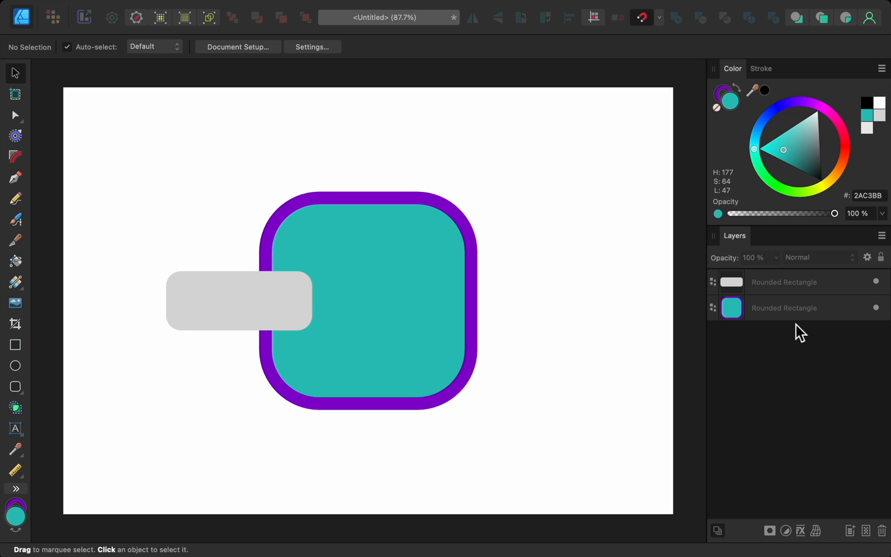
left_click(784, 307)
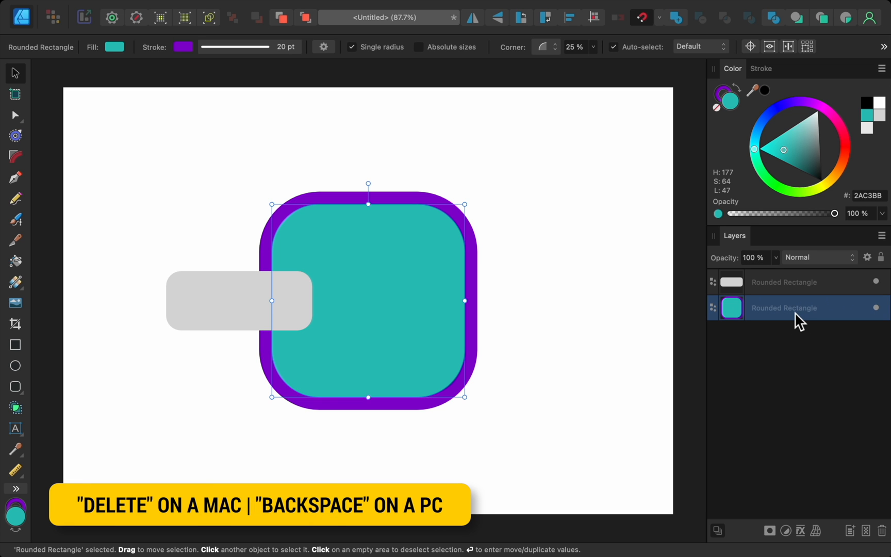
key("Delete")
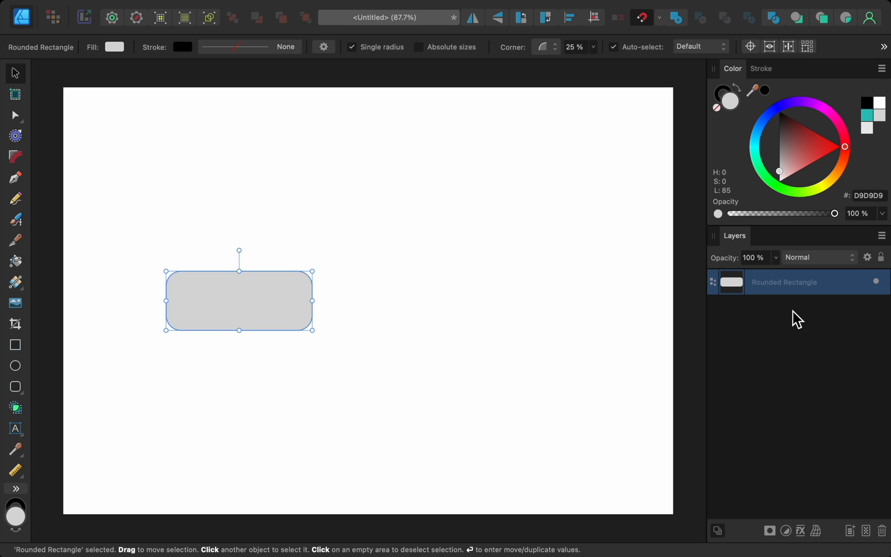
key("cmd+z")
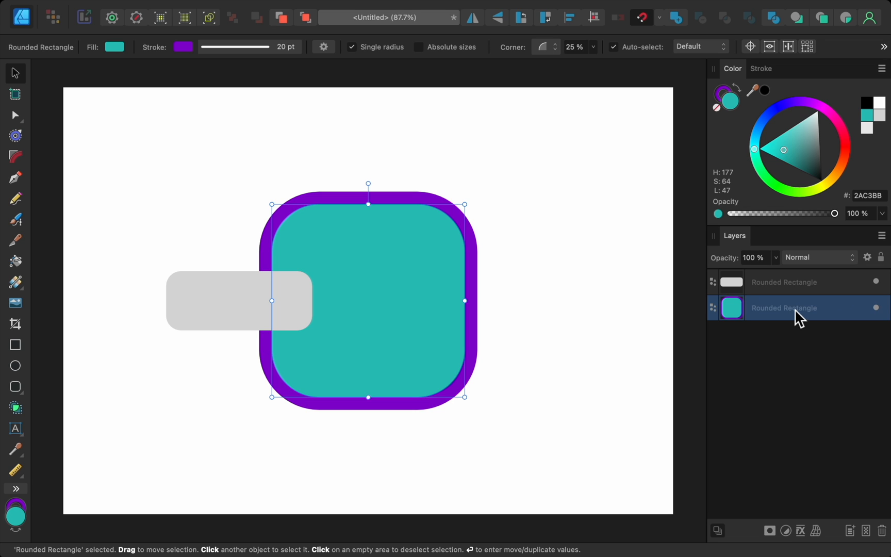
left_click(784, 282)
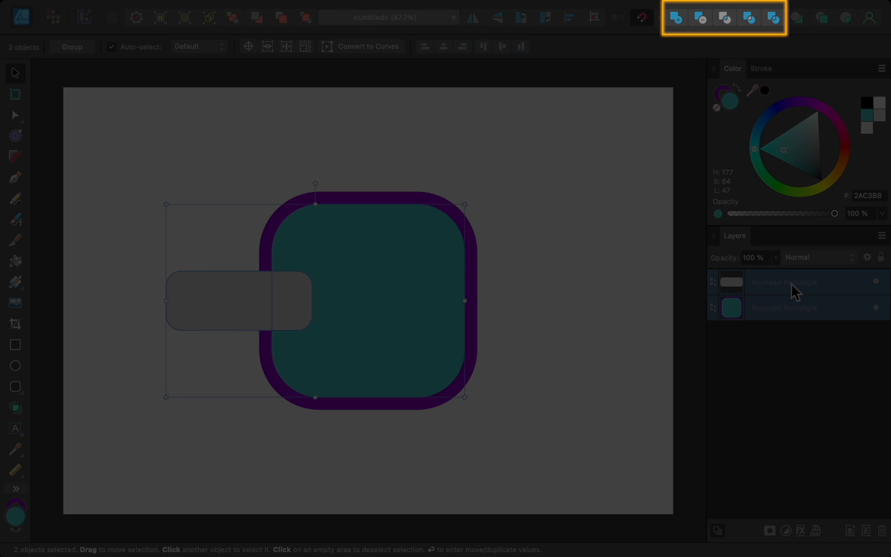
left_click(676, 18)
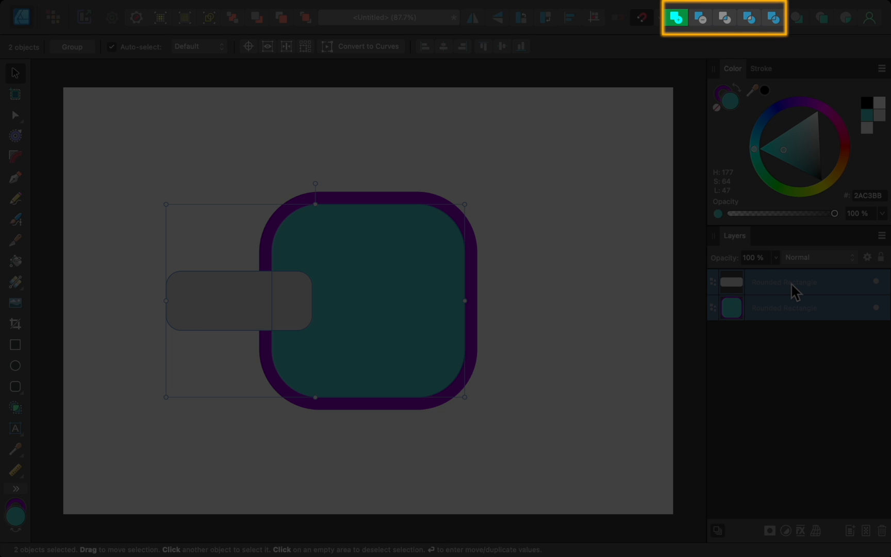
left_click(700, 18)
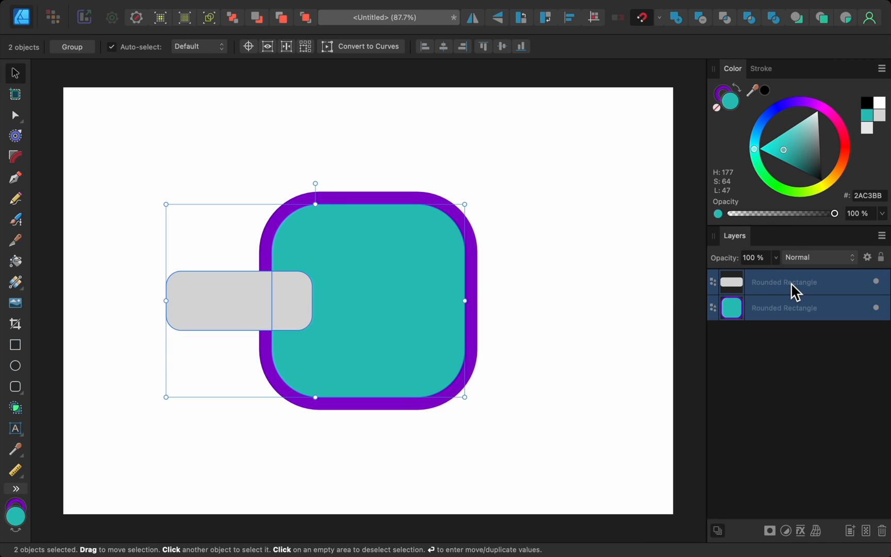
mouse_move(767, 230)
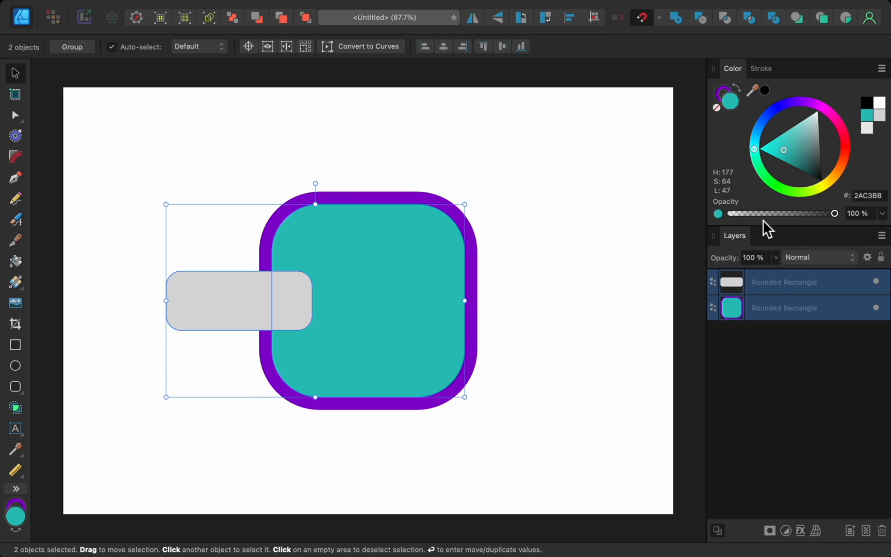
mouse_move(687, 42)
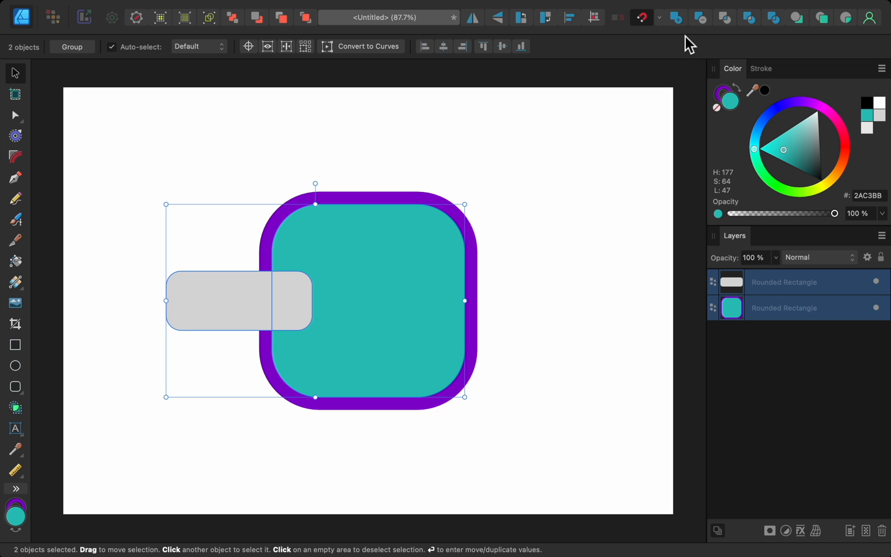
left_click(675, 17)
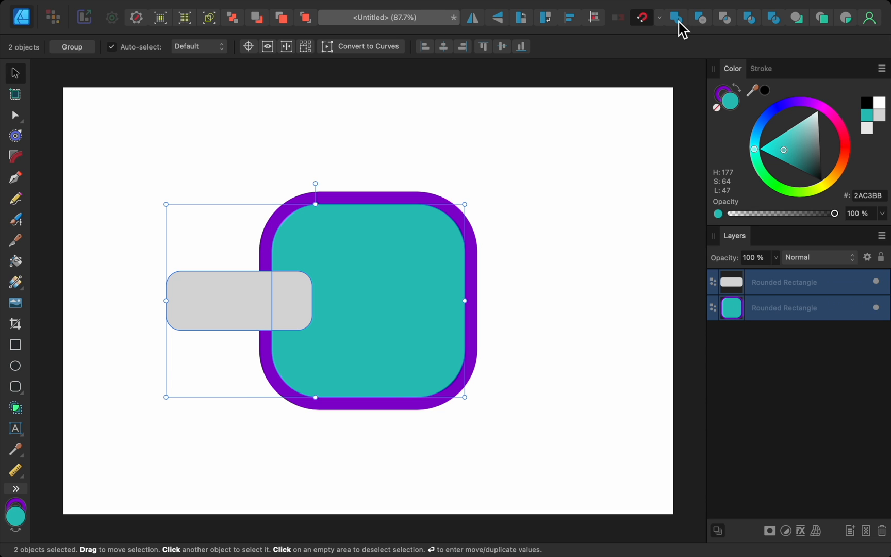
mouse_move(692, 31)
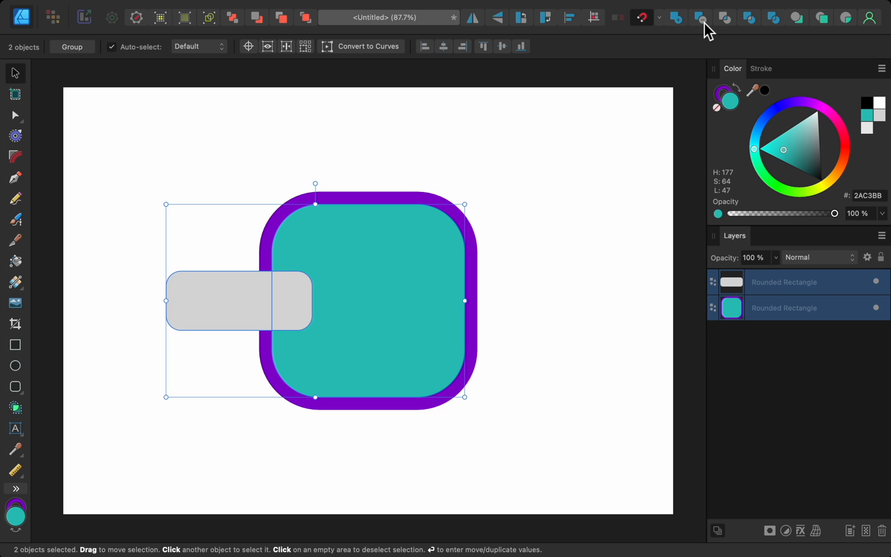
left_click(699, 18)
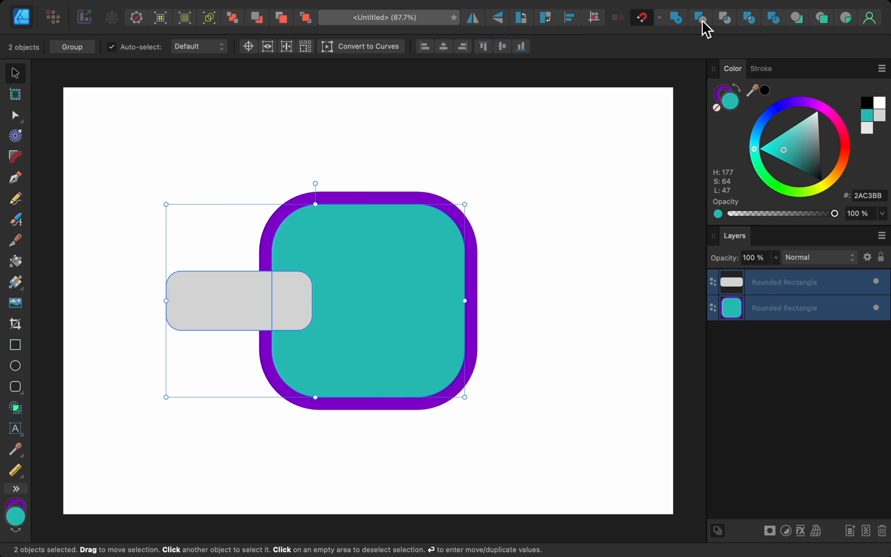
mouse_move(713, 41)
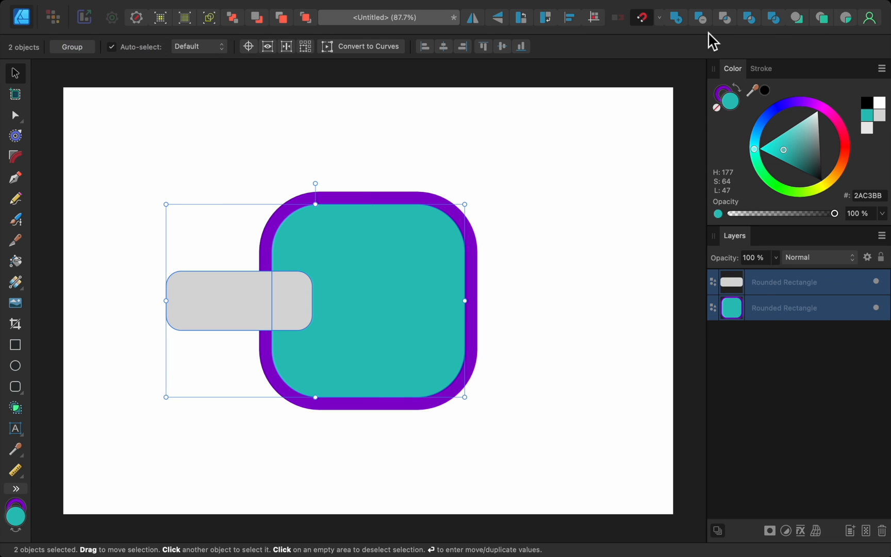
mouse_move(792, 244)
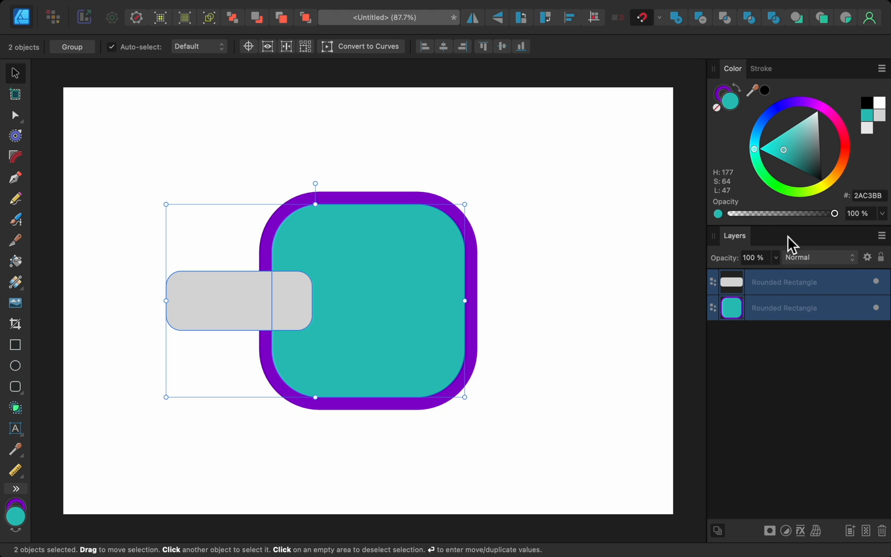
- Select both rounded rectangles and combine them with the Add boolean into one grey curve
left_click(795, 308)
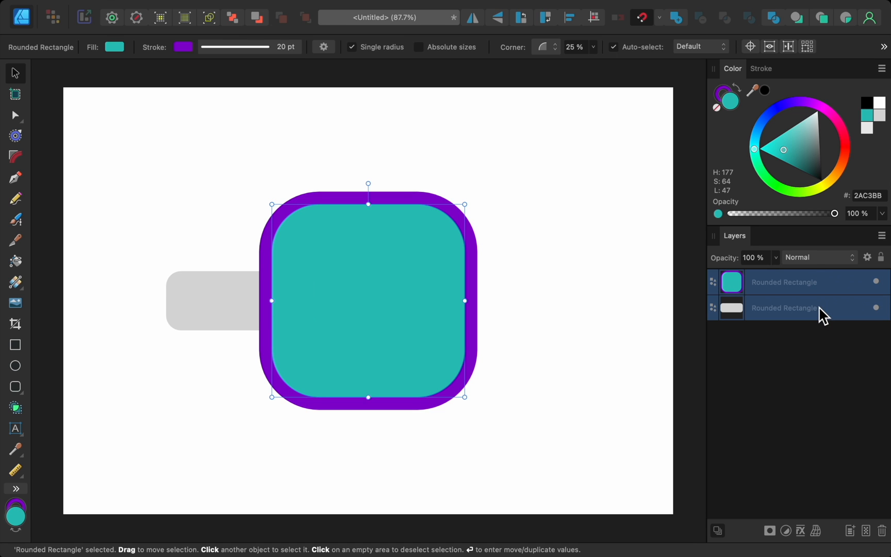
left_click(782, 308)
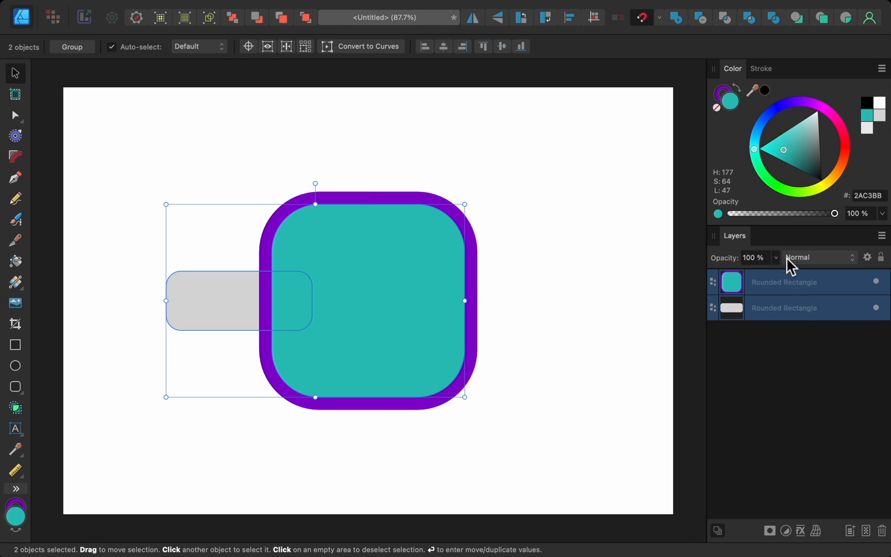
mouse_move(711, 52)
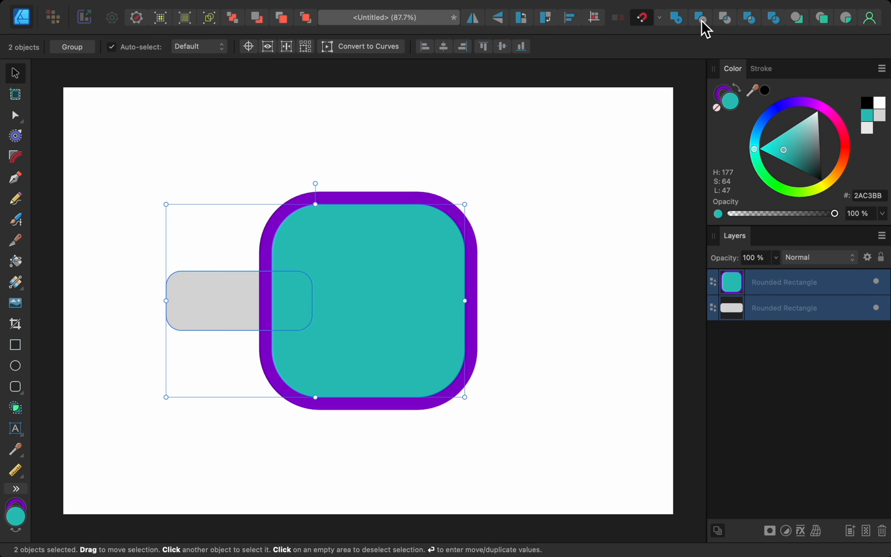
left_click(699, 17)
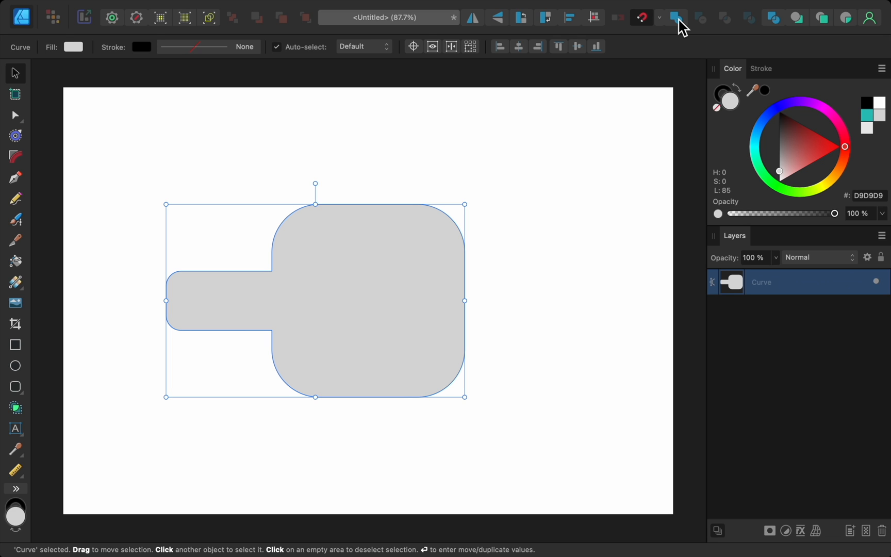
mouse_move(641, 52)
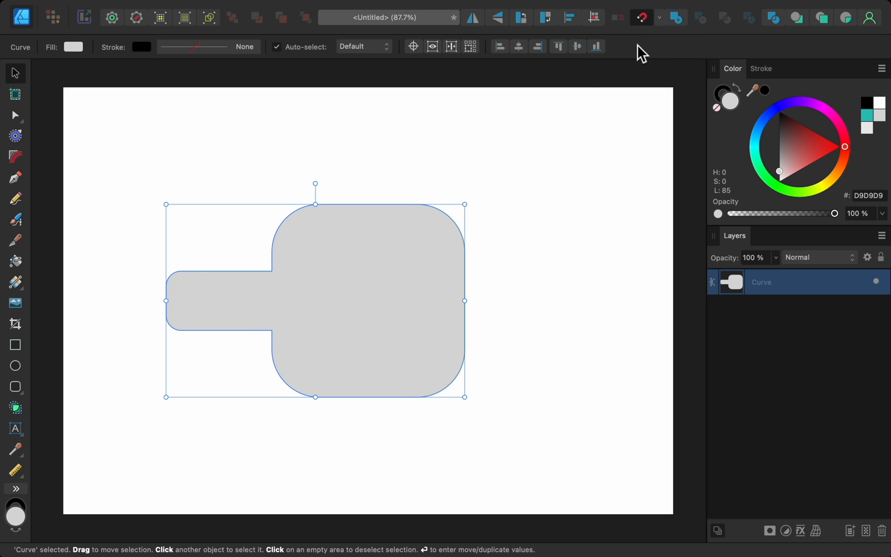
mouse_move(313, 208)
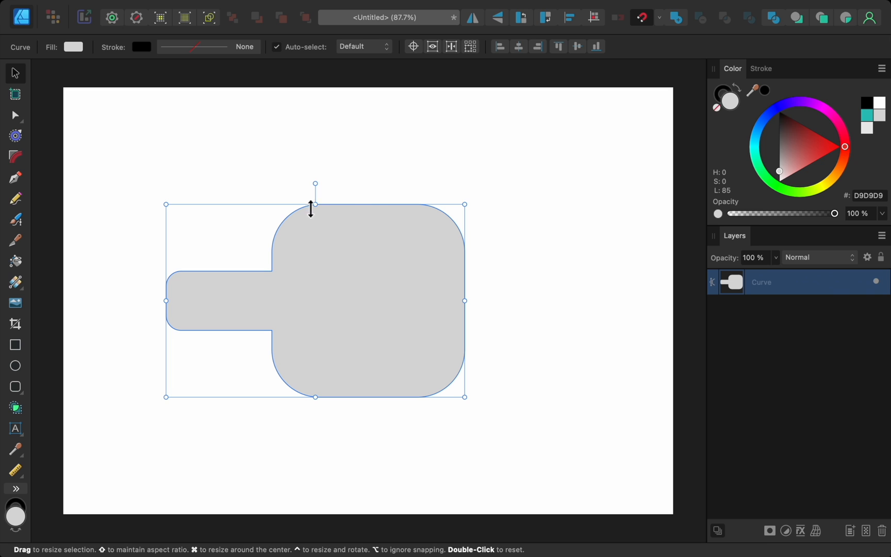
mouse_move(23, 316)
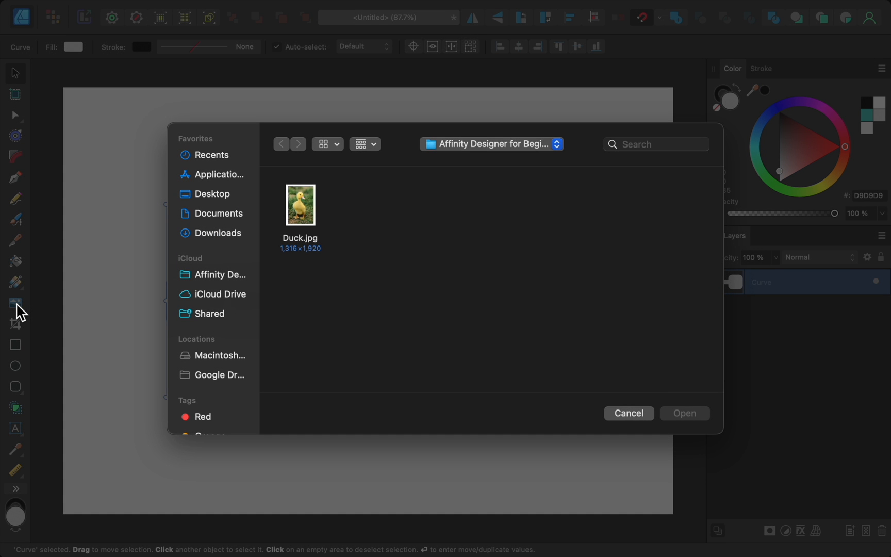
mouse_move(271, 230)
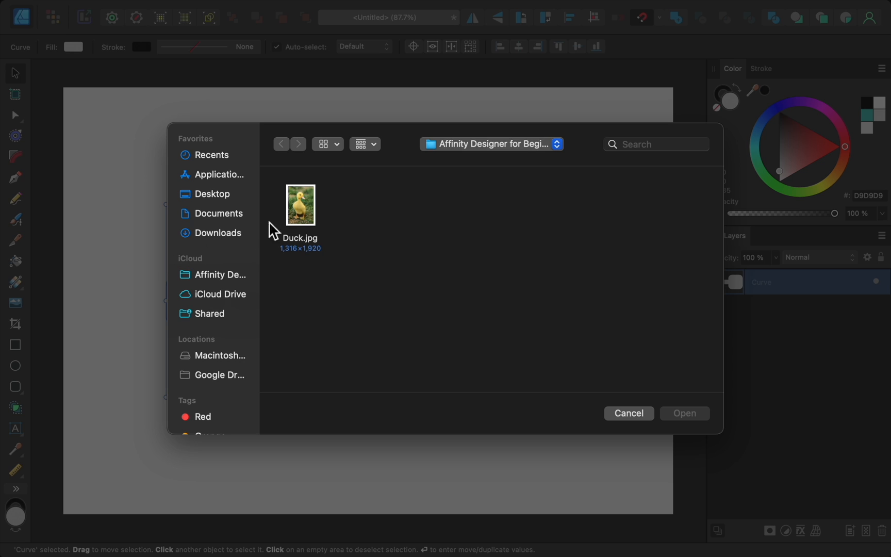
- Place Duck.jpg to the right of the shape and fill the shape with its sampled orange
left_click(300, 204)
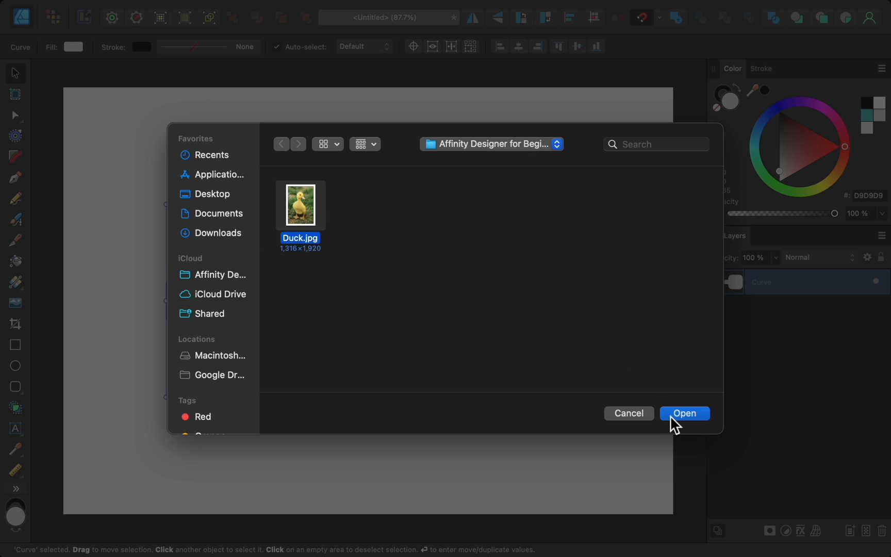
left_click(684, 414)
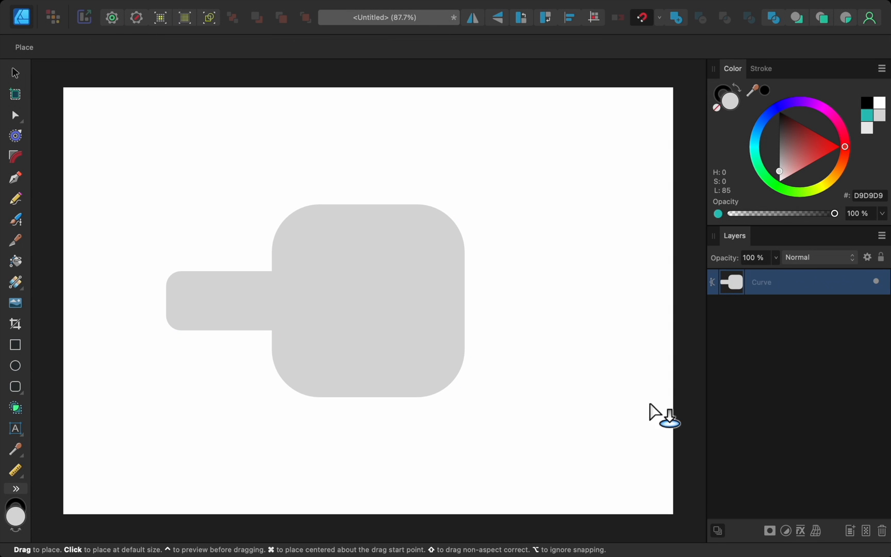
mouse_move(489, 113)
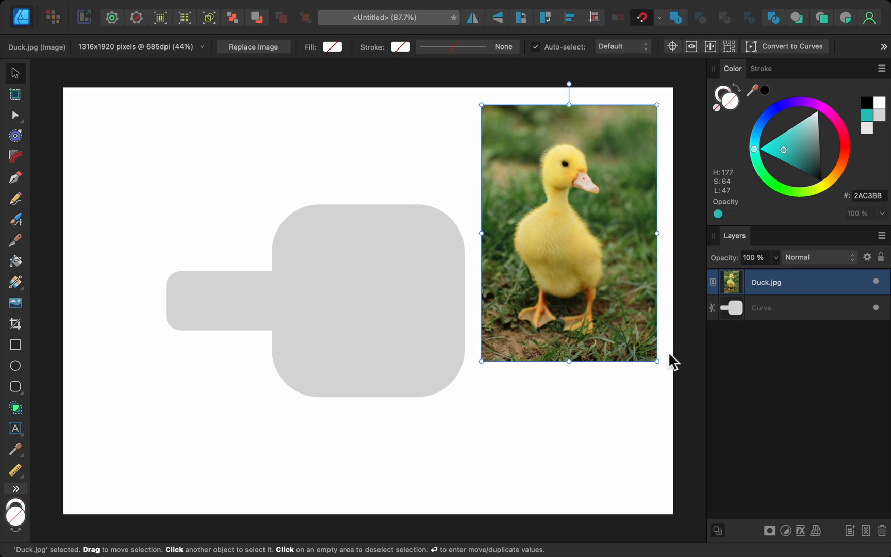
mouse_move(487, 364)
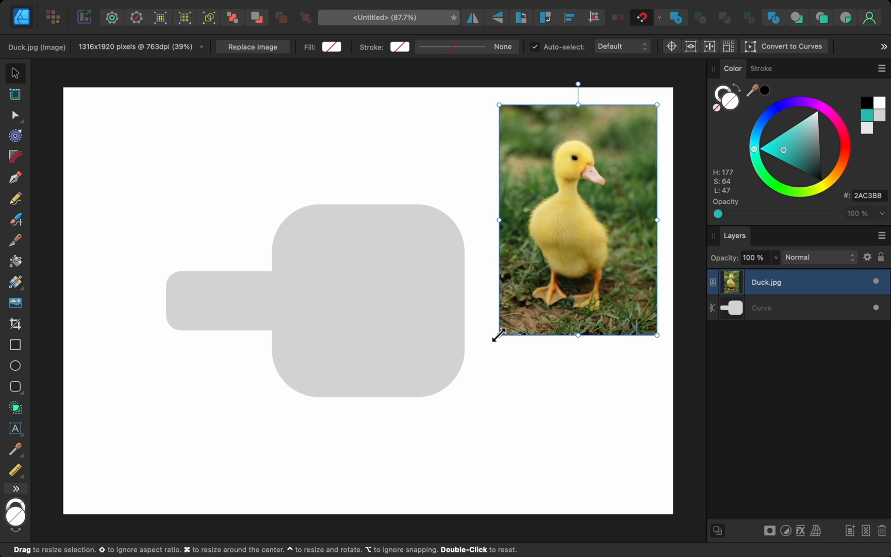
mouse_move(528, 311)
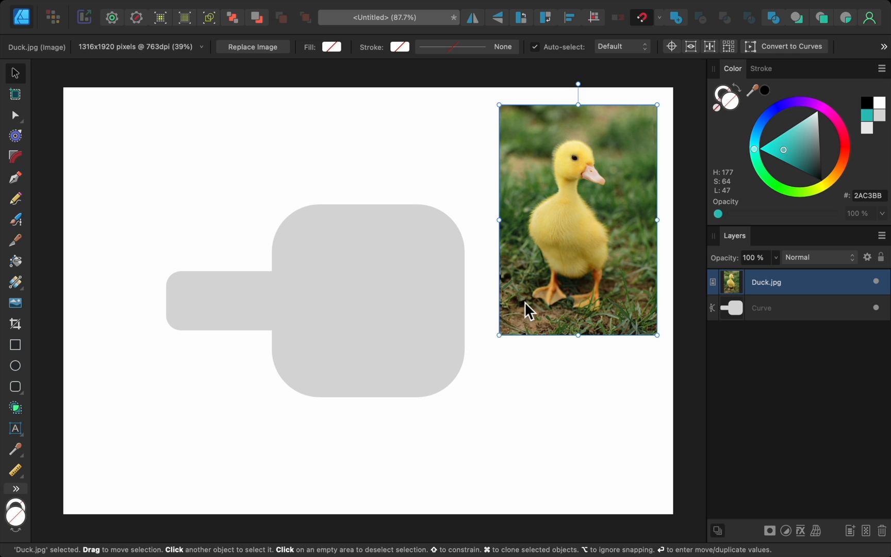
mouse_move(725, 128)
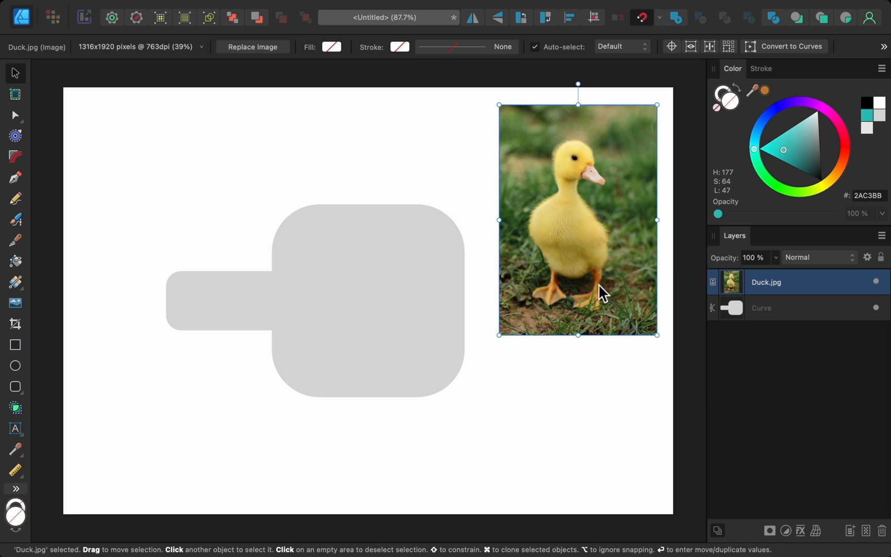
mouse_move(441, 296)
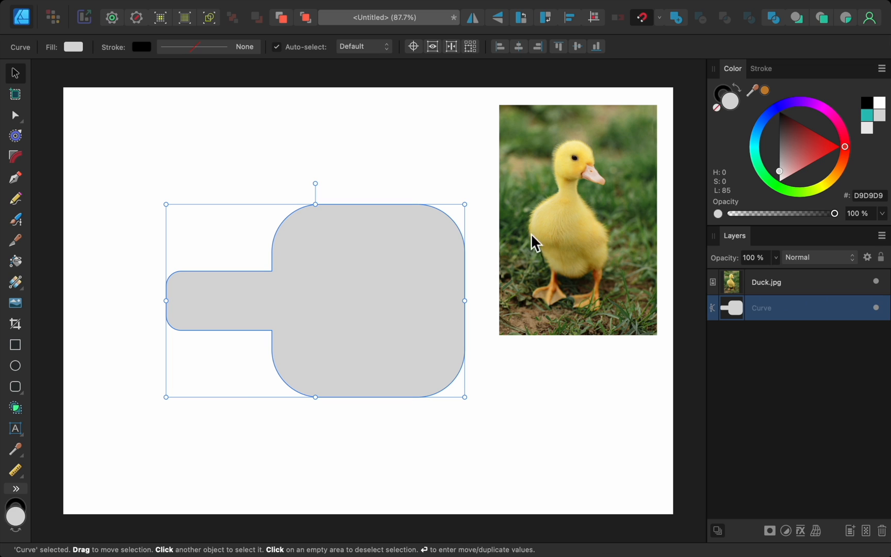
mouse_move(771, 105)
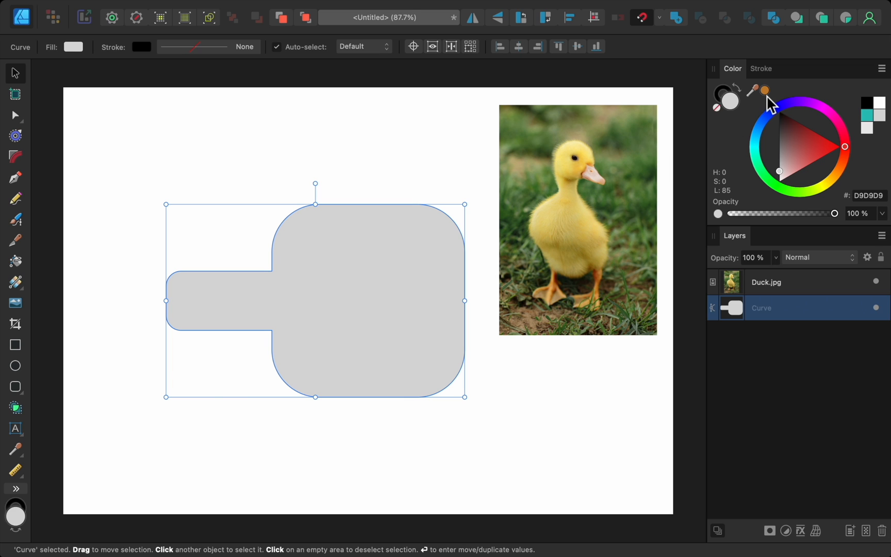
left_click(811, 153)
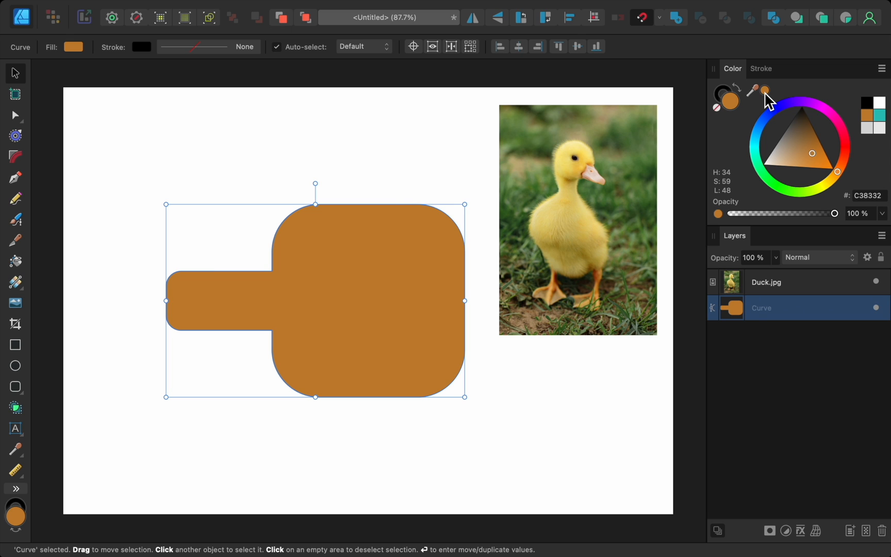
mouse_move(669, 174)
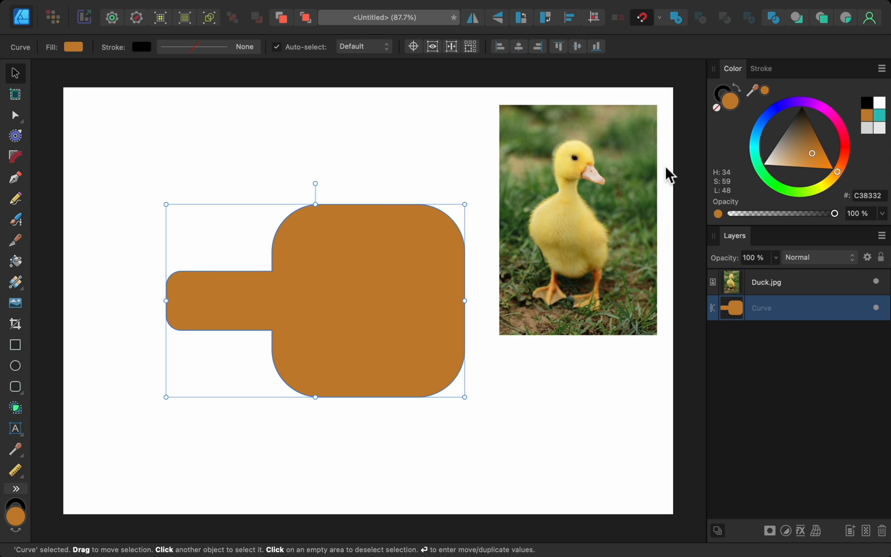
left_click(483, 264)
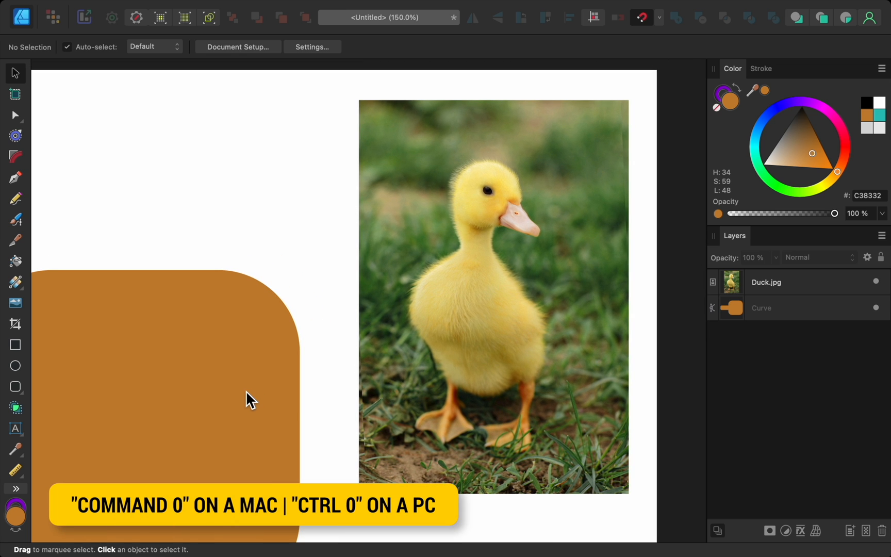
key("cmd+0")
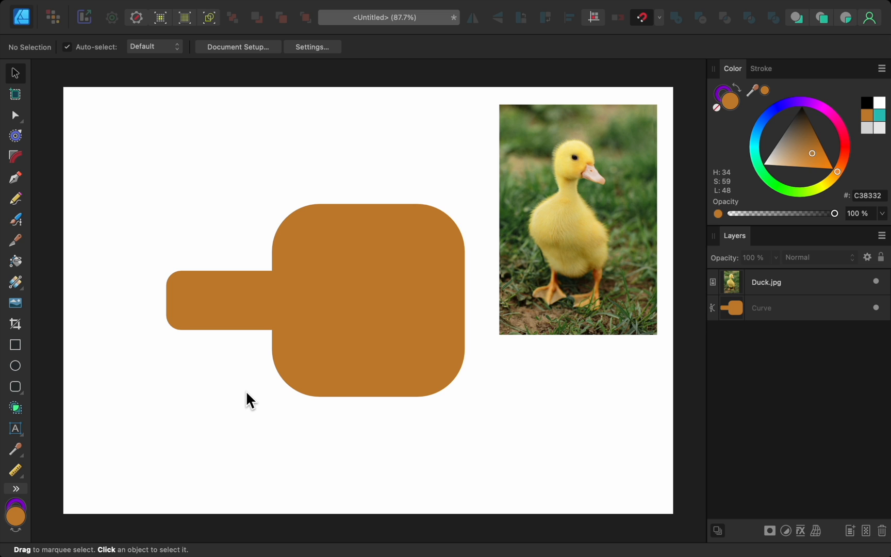
mouse_move(250, 49)
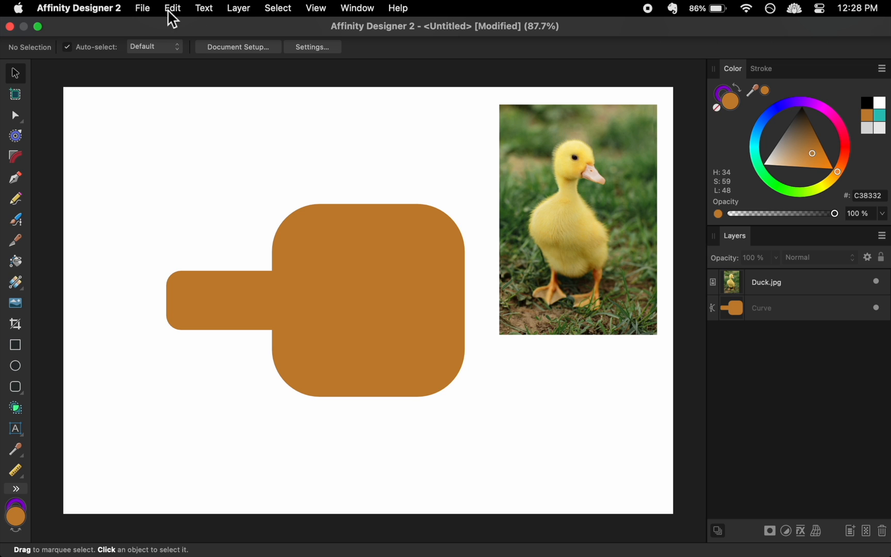
- Export the whole document as PNG via File > Export, reaching the save-location dialog
left_click(142, 8)
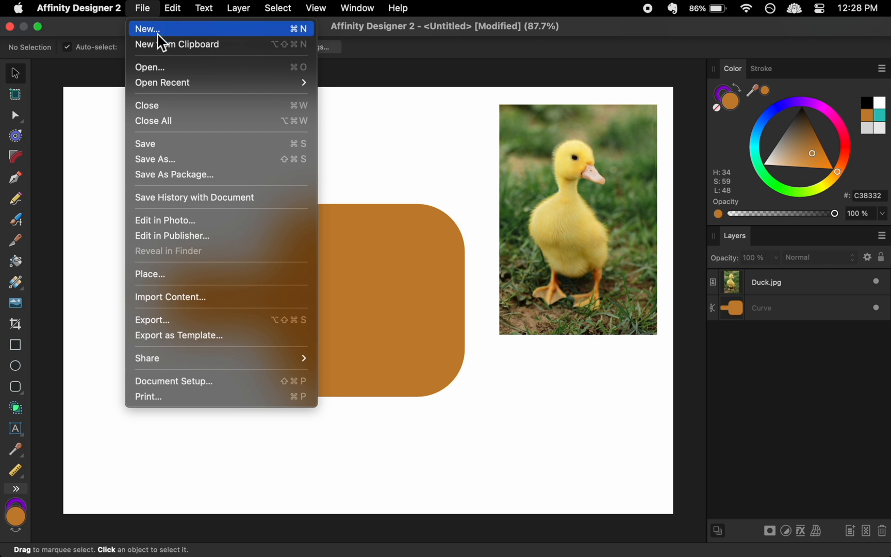
mouse_move(195, 162)
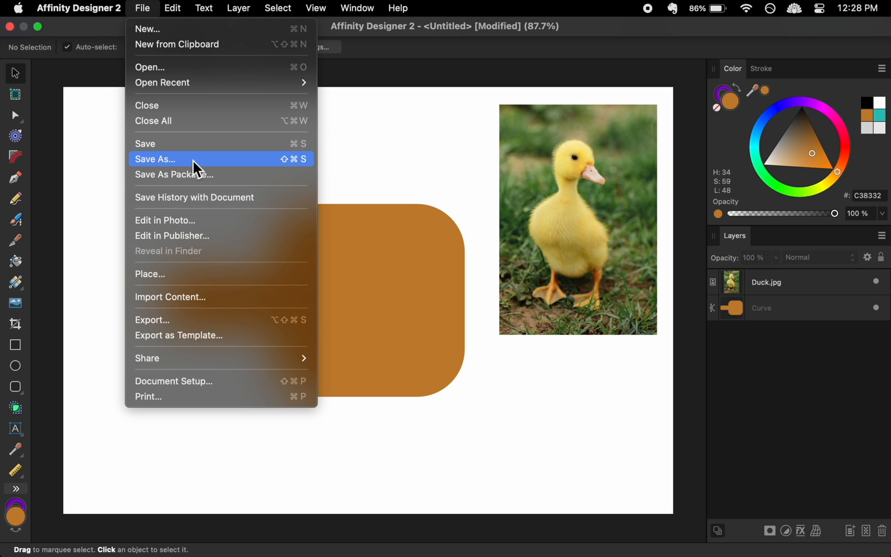
mouse_move(221, 296)
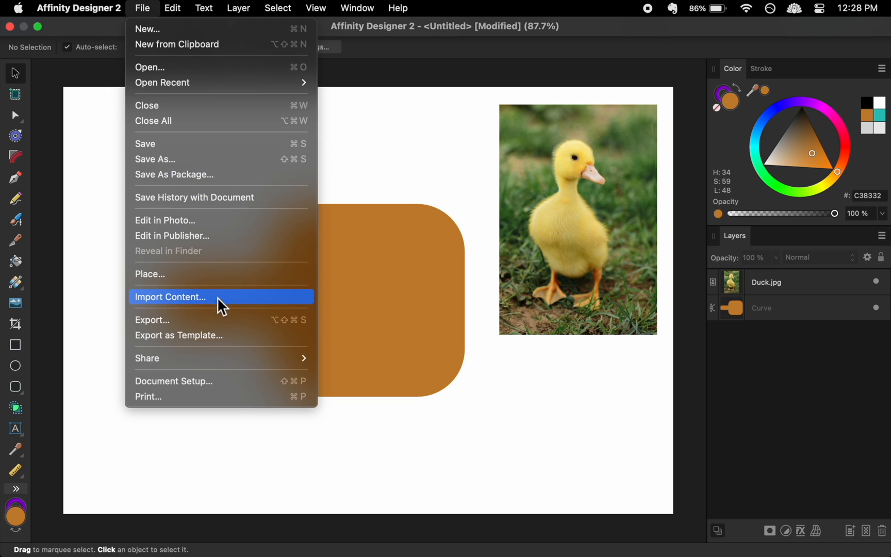
left_click(151, 320)
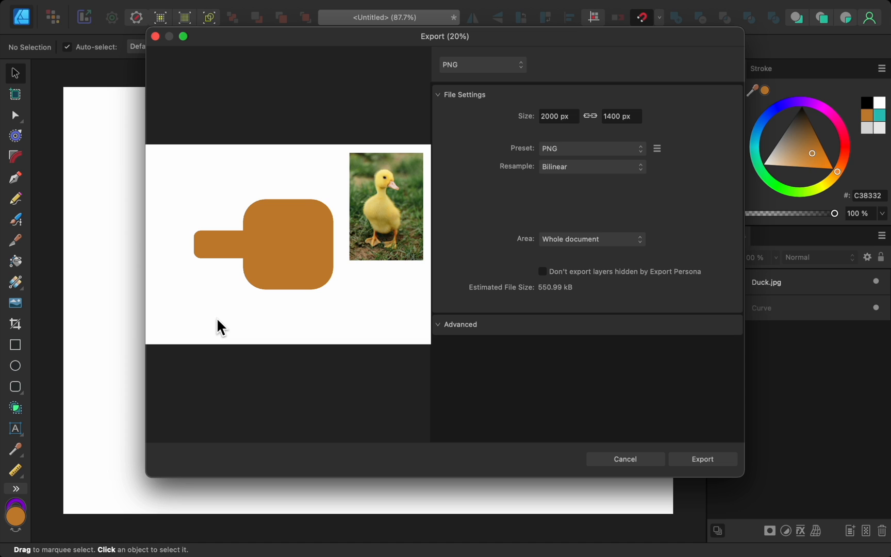
mouse_move(385, 189)
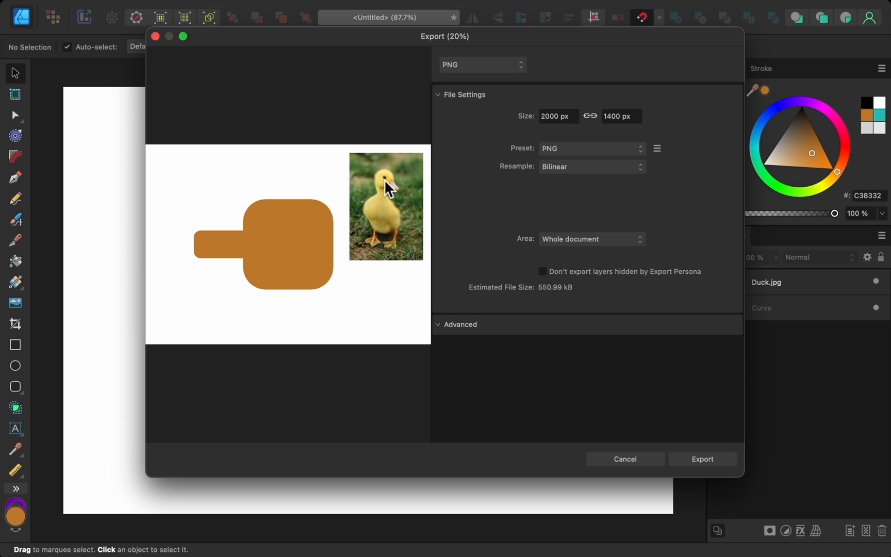
left_click(480, 64)
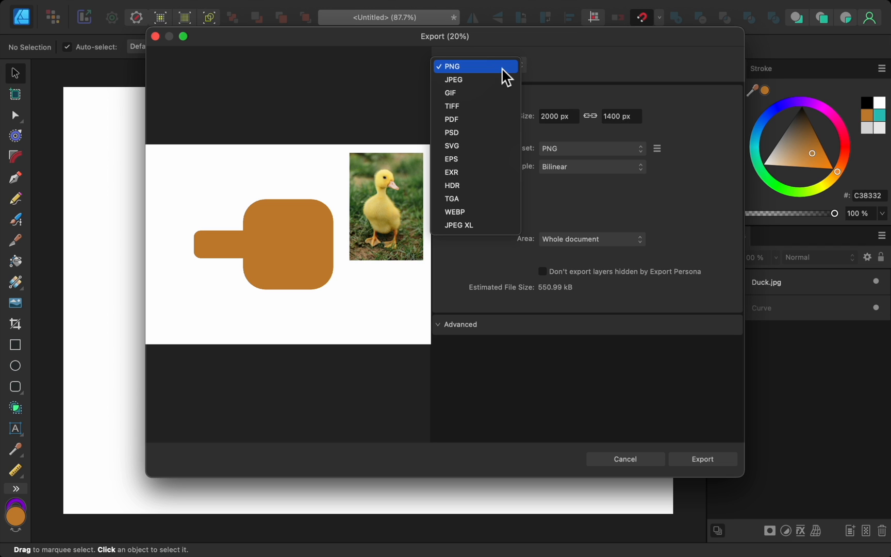
left_click(451, 66)
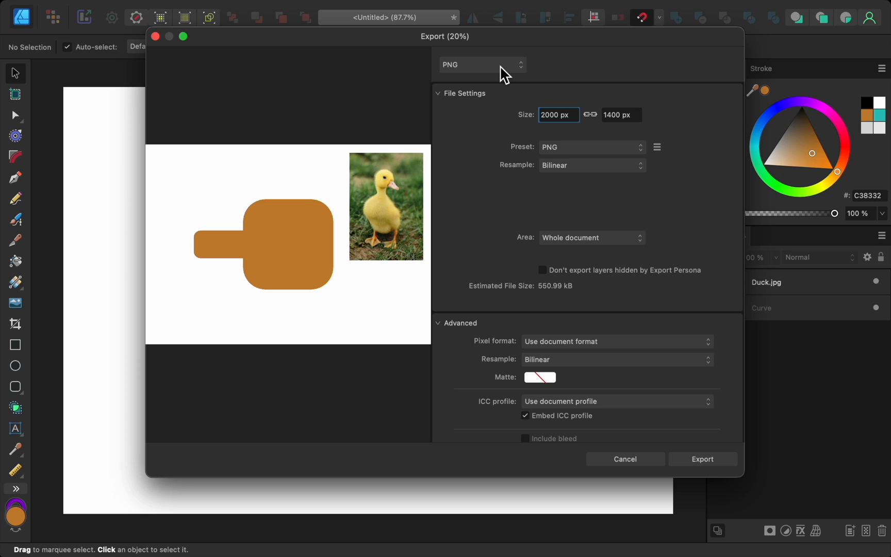
mouse_move(569, 172)
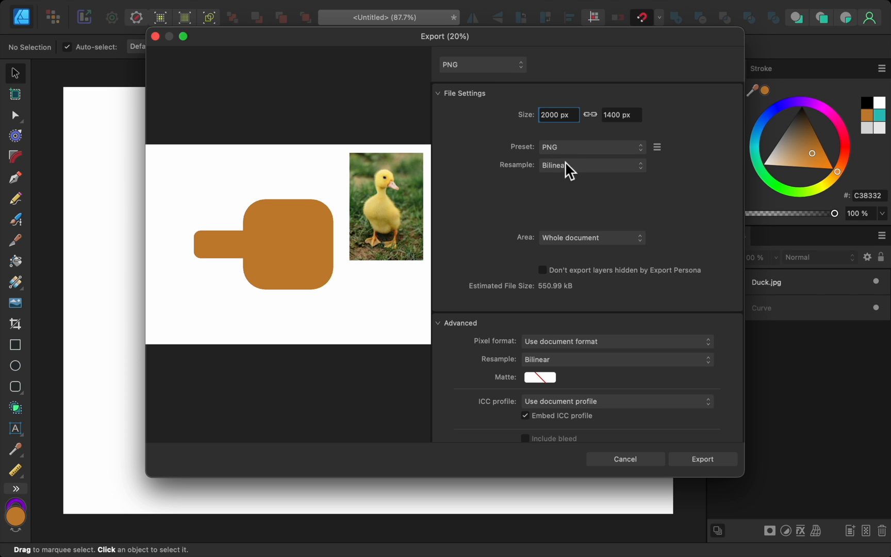
mouse_move(686, 449)
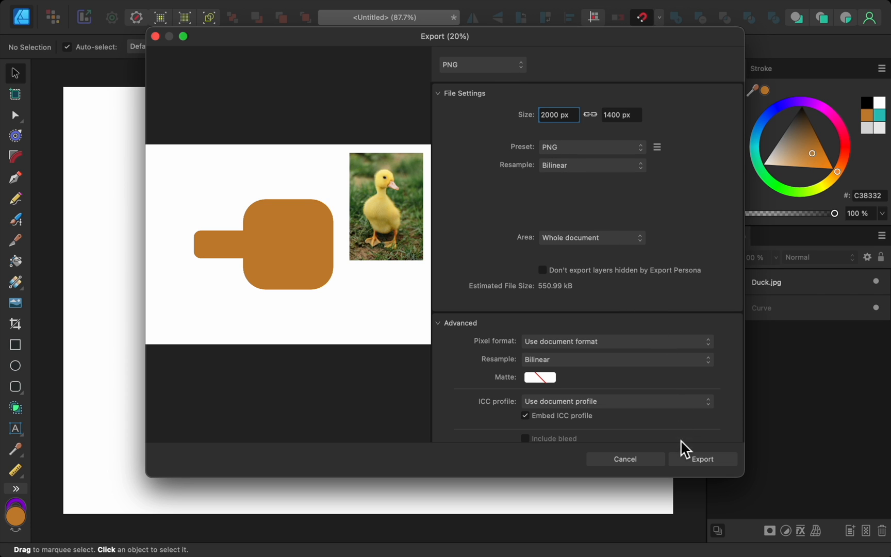
left_click(703, 459)
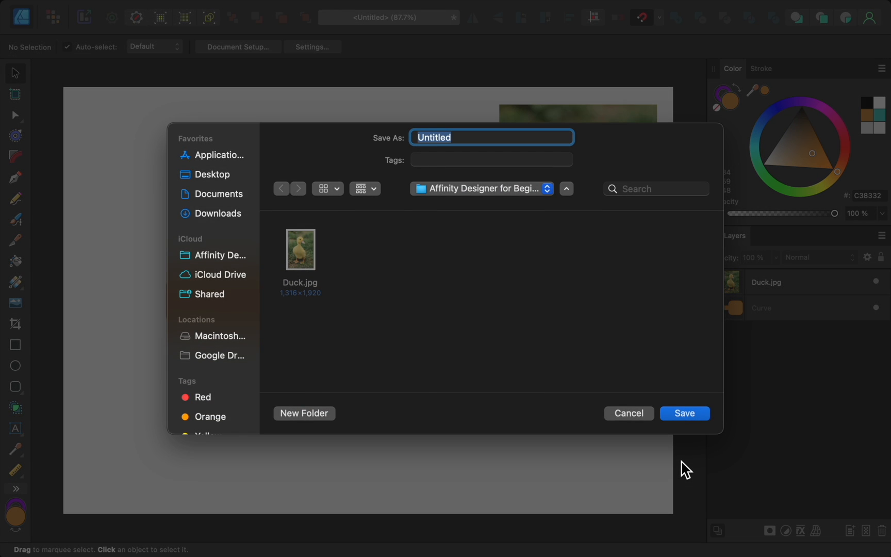